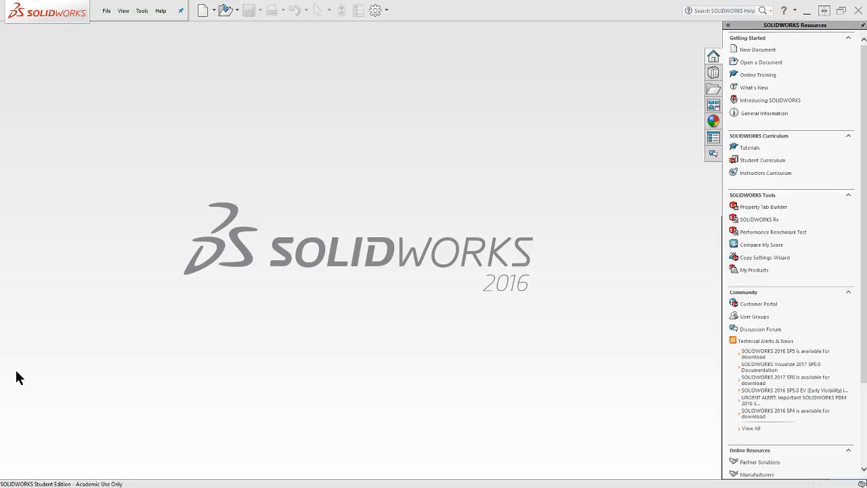
{"action": "mouse_move", "coordinate": [106, 11]}
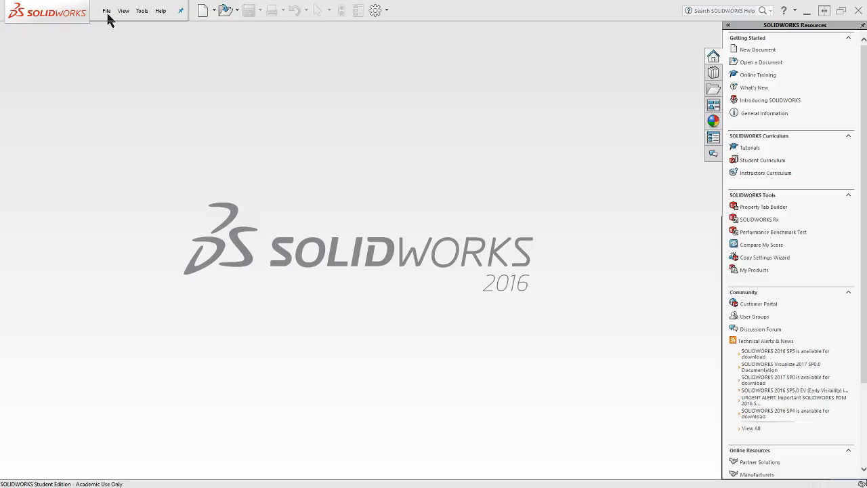
Step: Bring up the File menu to open the puzzle cube assembly
{"action": "left_click", "coordinate": [105, 11]}
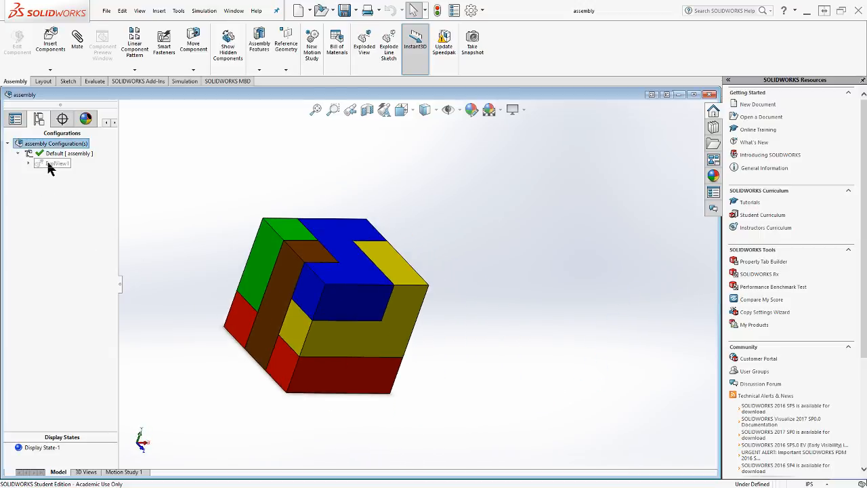
Step: Add a custom Description property 'Puzzle Cube Project' to the assembly and confirm
{"action": "left_click", "coordinate": [59, 163]}
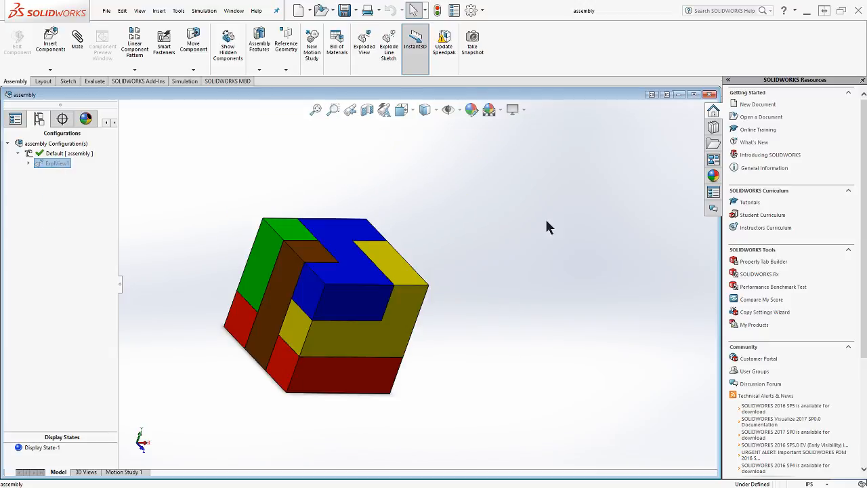
{"action": "left_click_drag", "start_coordinate": [548, 227], "coordinate": [458, 331]}
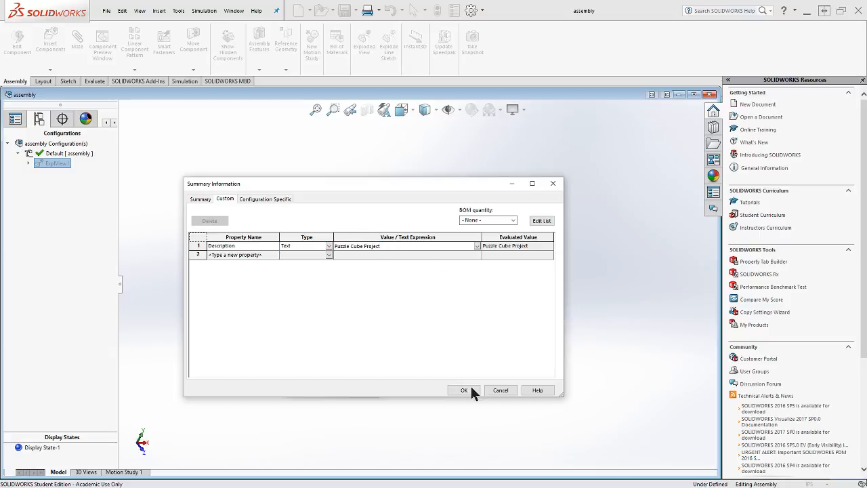
{"action": "left_click", "coordinate": [463, 390]}
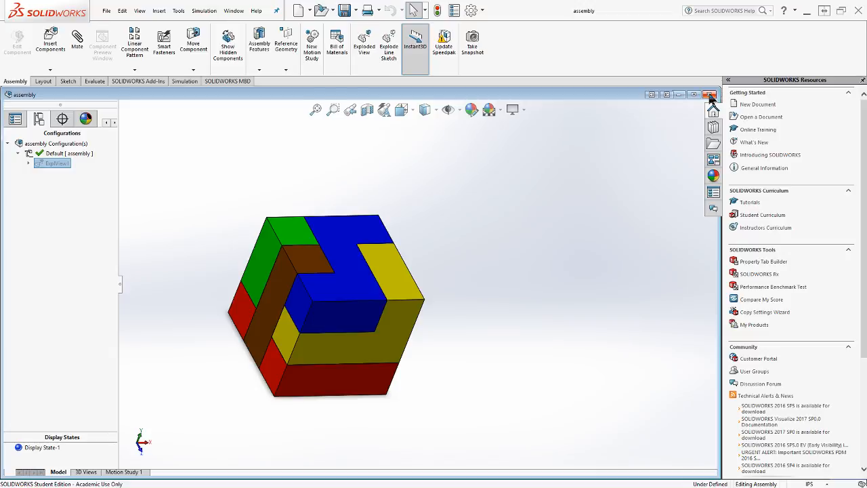
{"action": "mouse_move", "coordinate": [710, 95]}
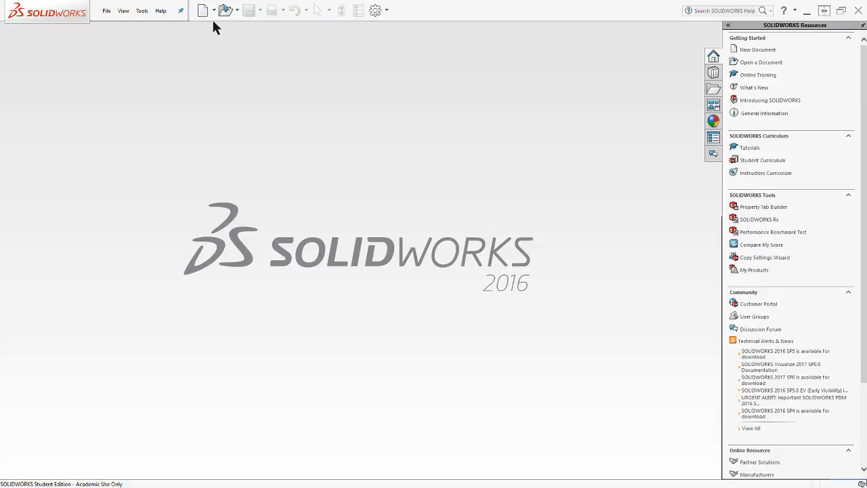
{"action": "mouse_move", "coordinate": [105, 11]}
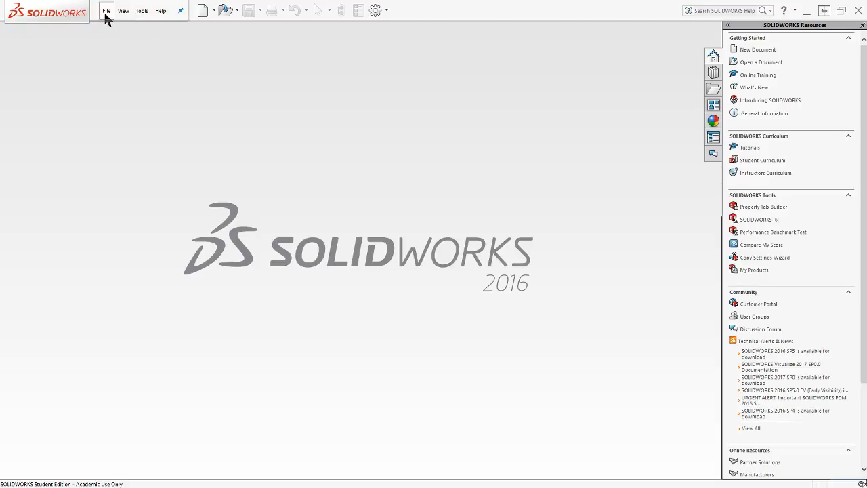
Step: Create a new drawing, Draw16, from the custom engineering drawing template
{"action": "left_click", "coordinate": [105, 11]}
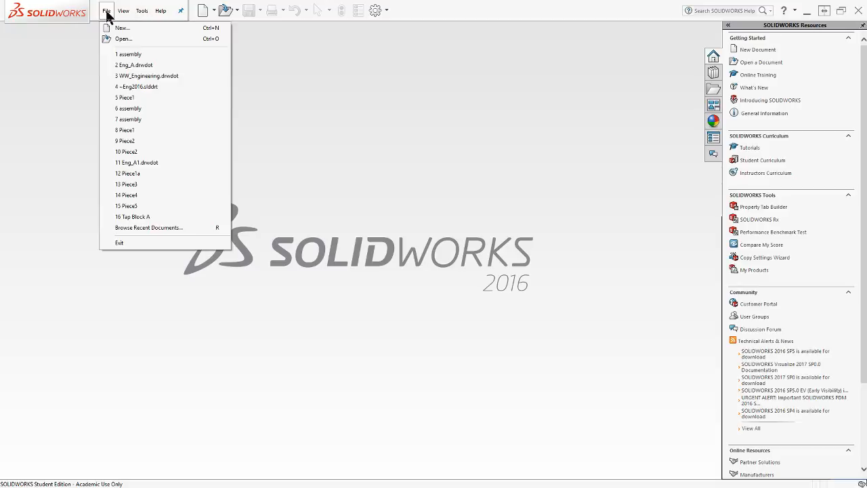
{"action": "left_click", "coordinate": [122, 27]}
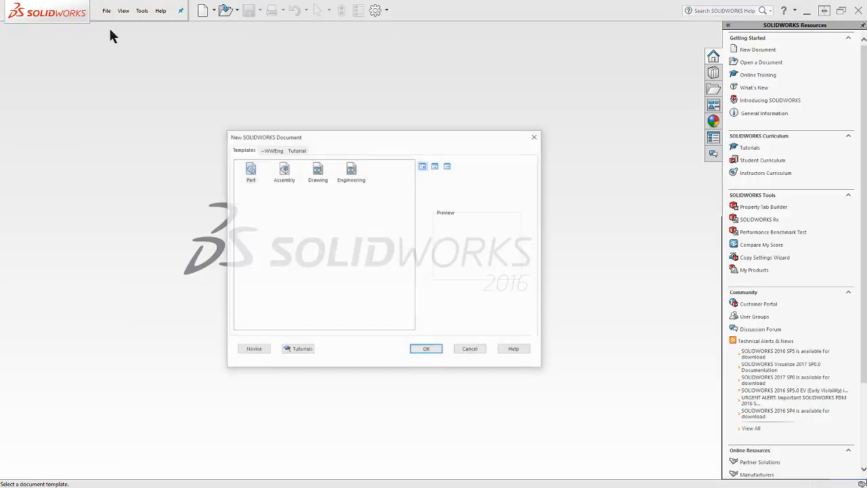
{"action": "left_click", "coordinate": [254, 348]}
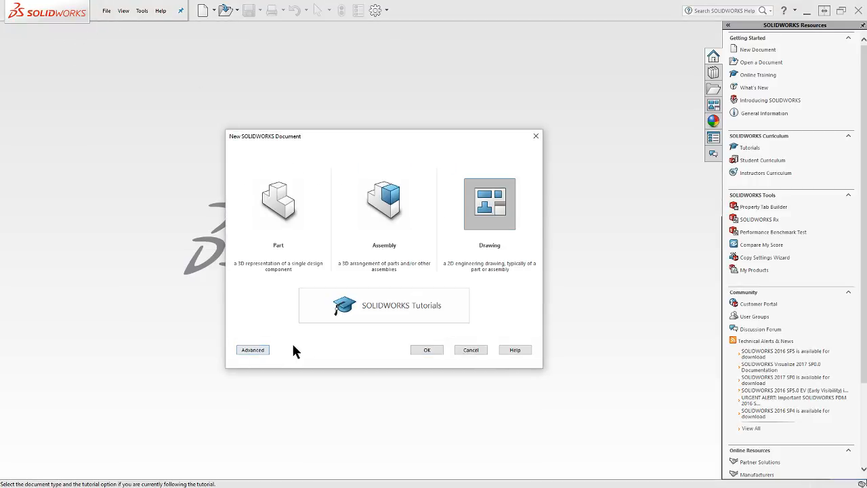
{"action": "mouse_move", "coordinate": [274, 348]}
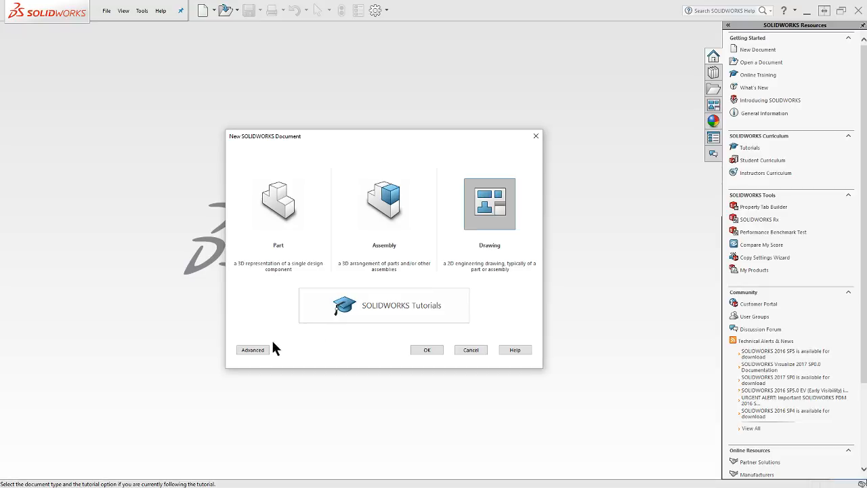
{"action": "left_click", "coordinate": [252, 349]}
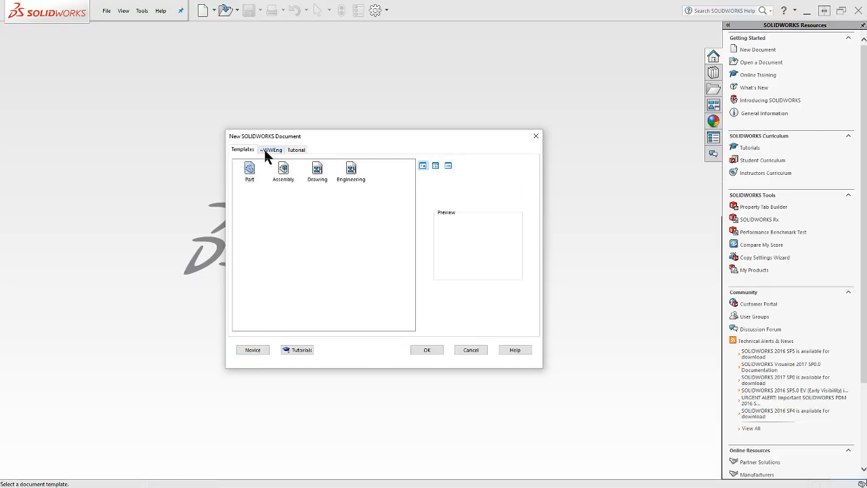
{"action": "left_click", "coordinate": [271, 149]}
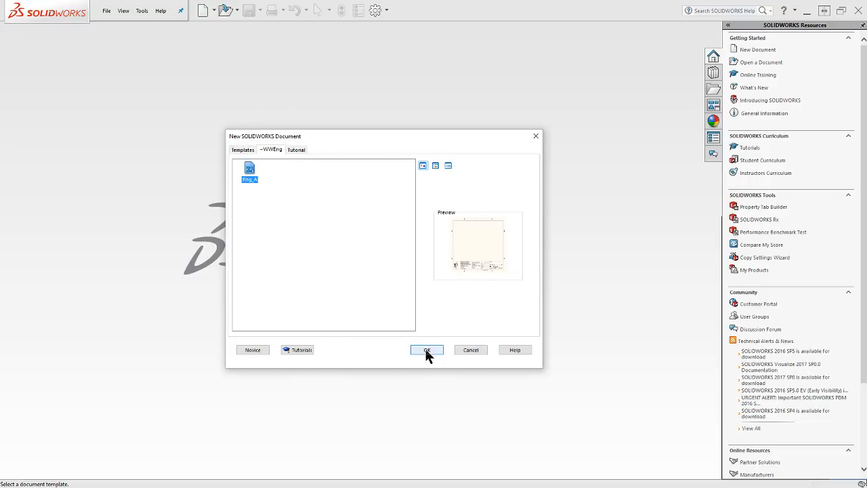
{"action": "left_click", "coordinate": [425, 349]}
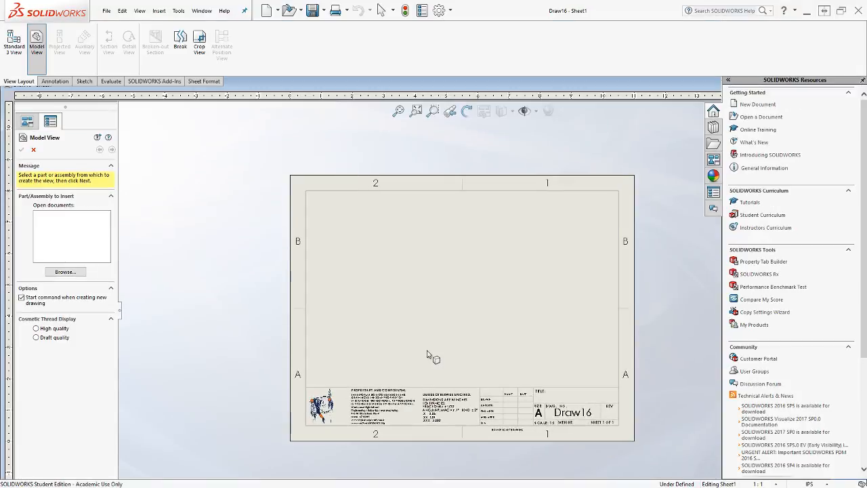
{"action": "mouse_move", "coordinate": [428, 390]}
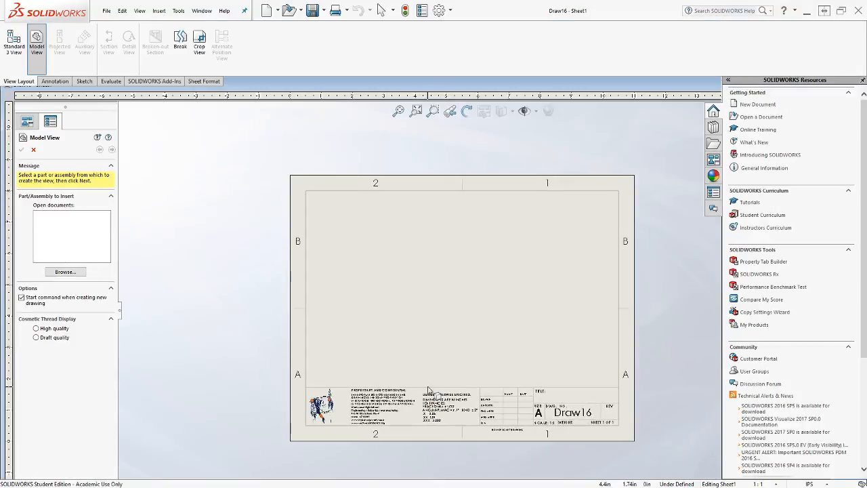
{"action": "mouse_move", "coordinate": [333, 428]}
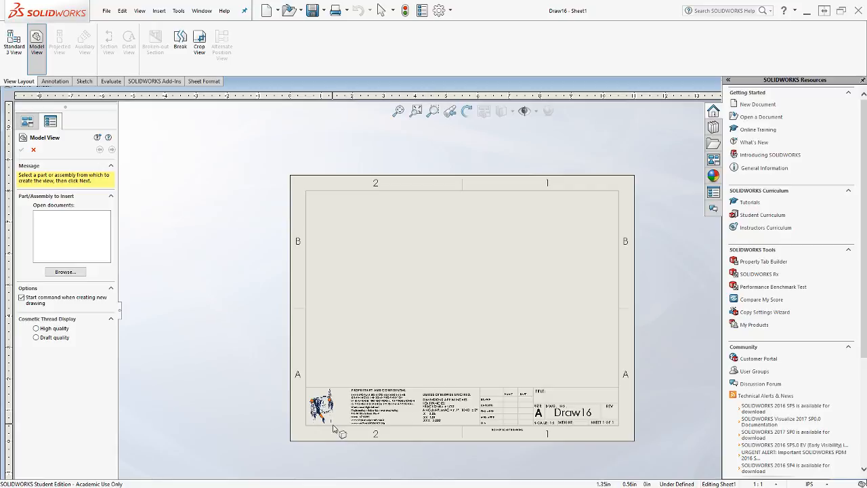
{"action": "mouse_move", "coordinate": [220, 320]}
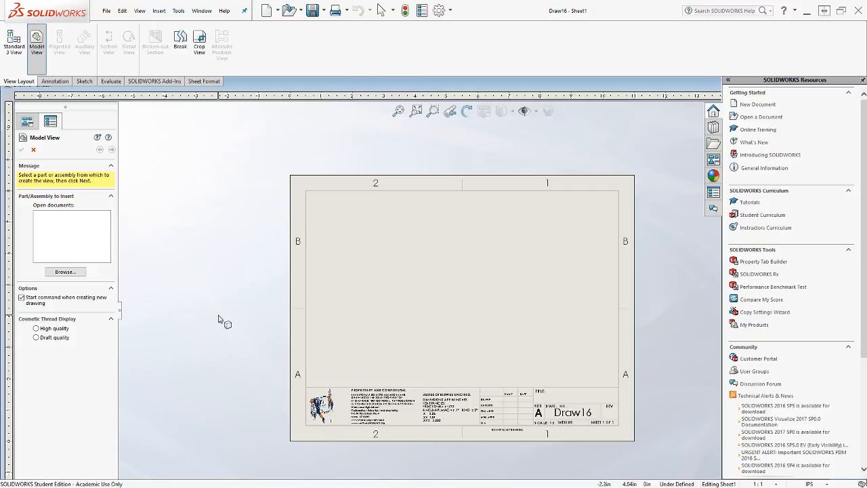
{"action": "mouse_move", "coordinate": [98, 295]}
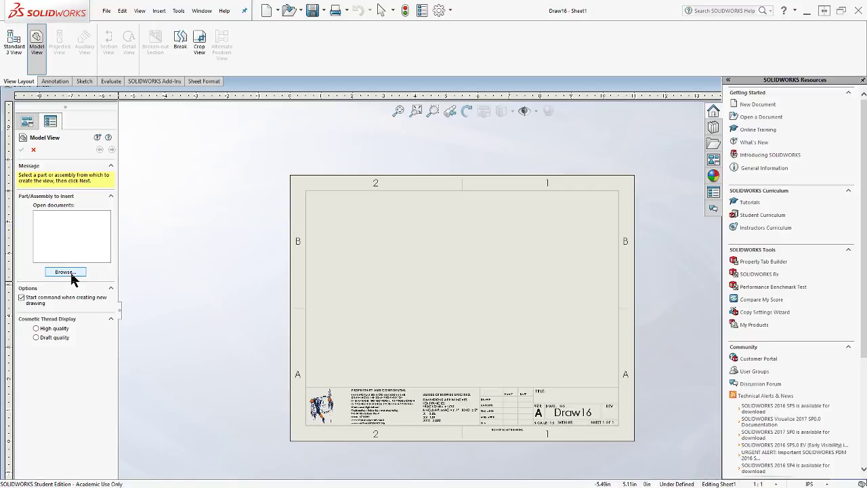
Step: Browse to the 8D_4_PuzzleCube folder and load the assembly as the view model
{"action": "left_click", "coordinate": [65, 271]}
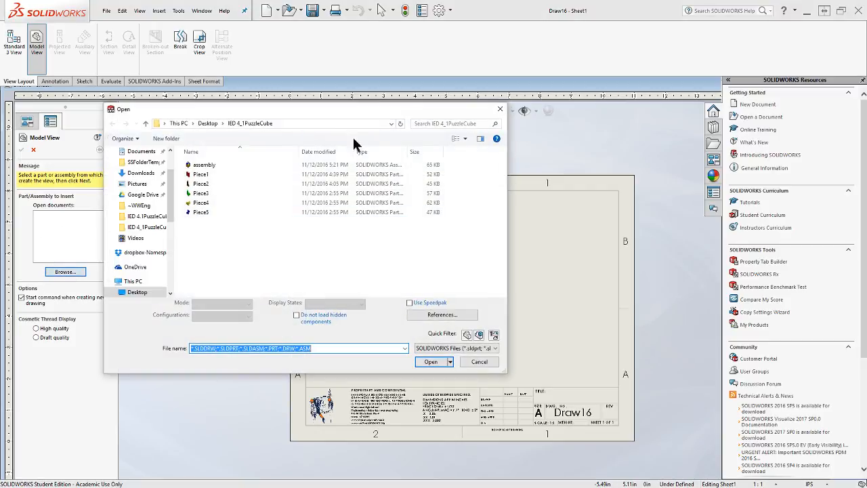
{"action": "left_click", "coordinate": [203, 165]}
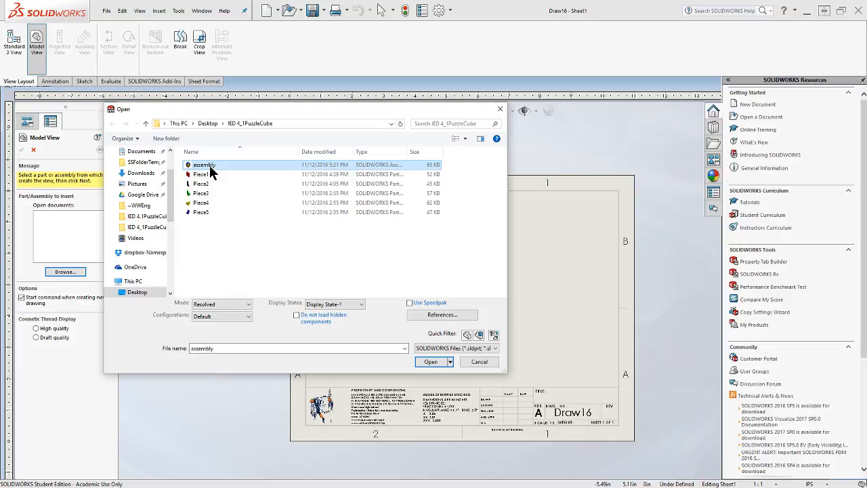
{"action": "mouse_move", "coordinate": [200, 184]}
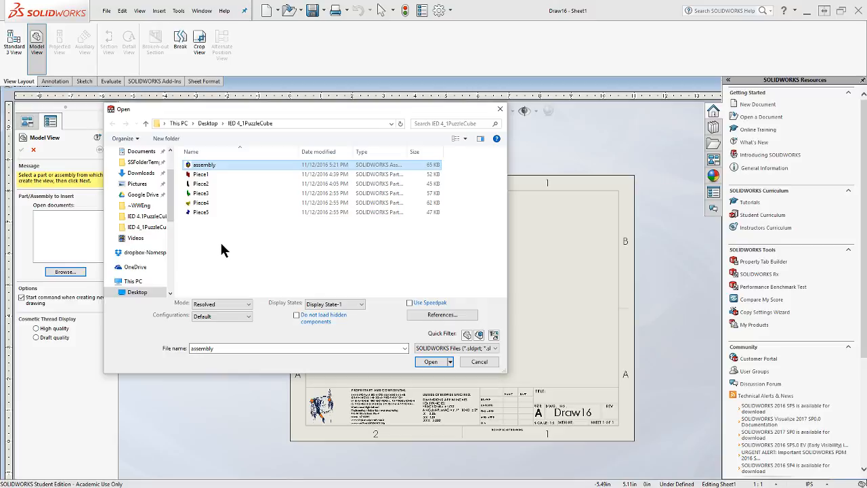
{"action": "mouse_move", "coordinate": [436, 329]}
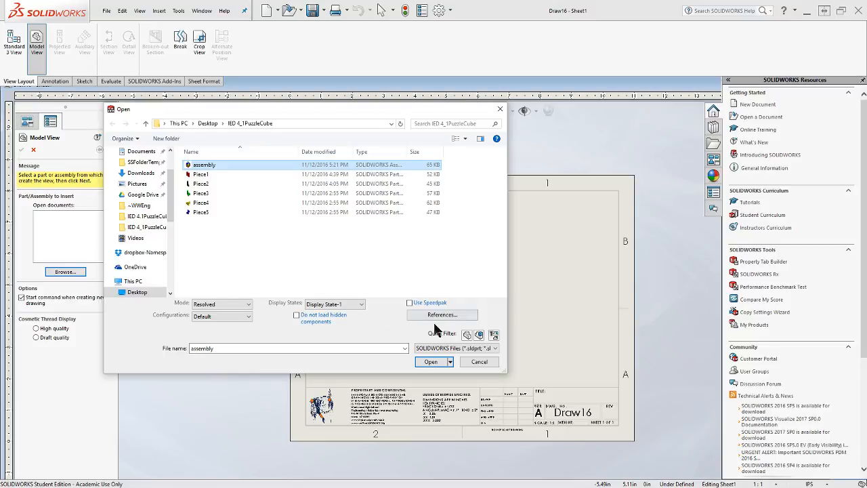
{"action": "mouse_move", "coordinate": [441, 314]}
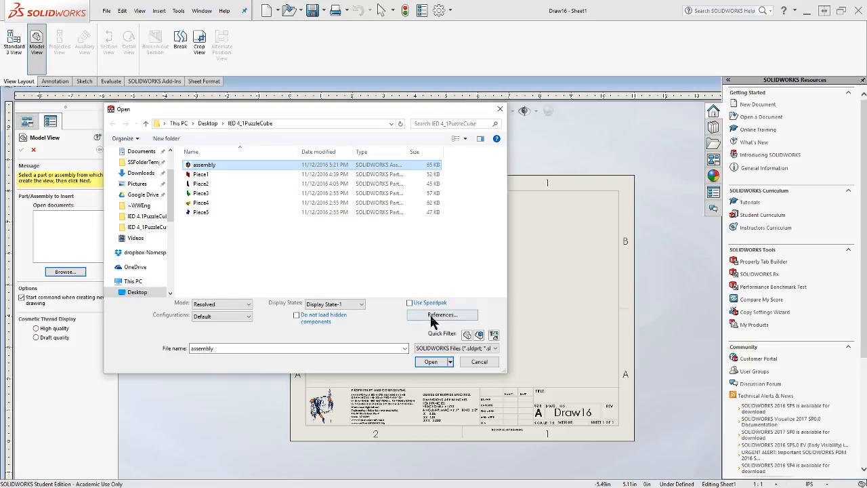
{"action": "mouse_move", "coordinate": [420, 264]}
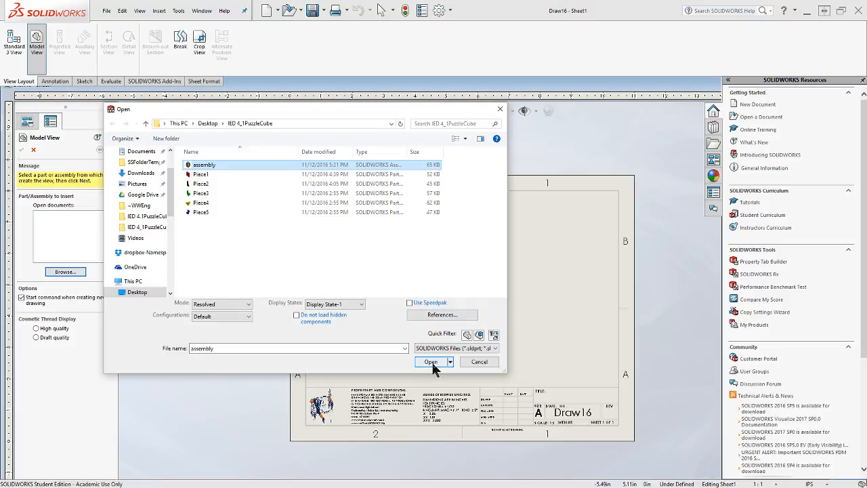
{"action": "left_click", "coordinate": [431, 360]}
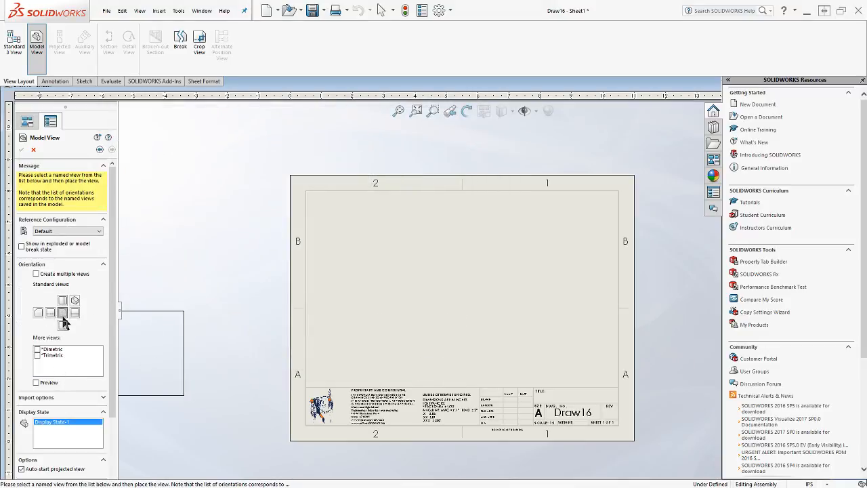
{"action": "mouse_move", "coordinate": [63, 311]}
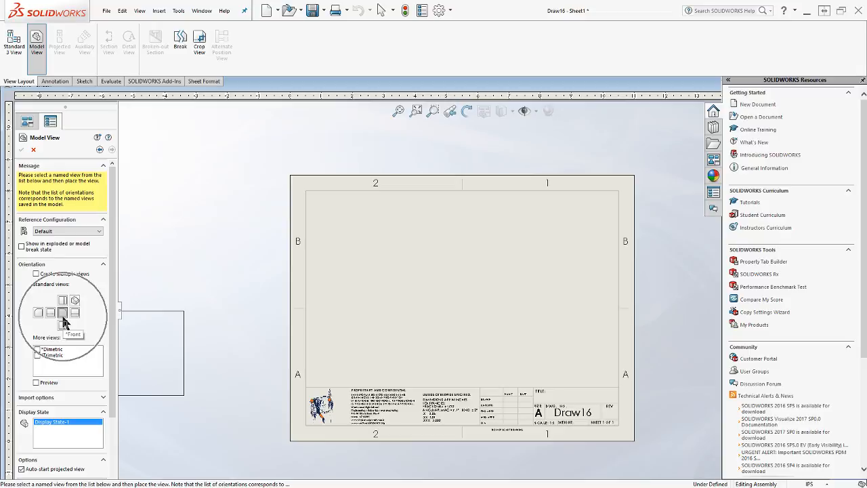
{"action": "mouse_move", "coordinate": [64, 306]}
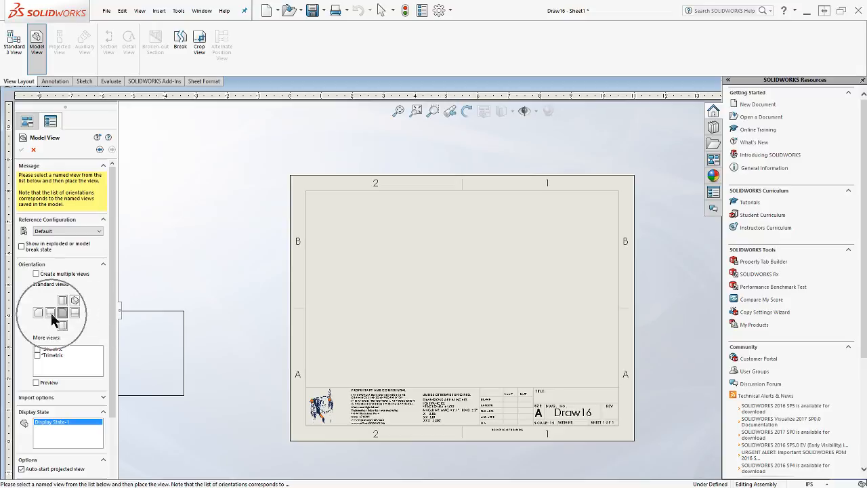
{"action": "mouse_move", "coordinate": [75, 335]}
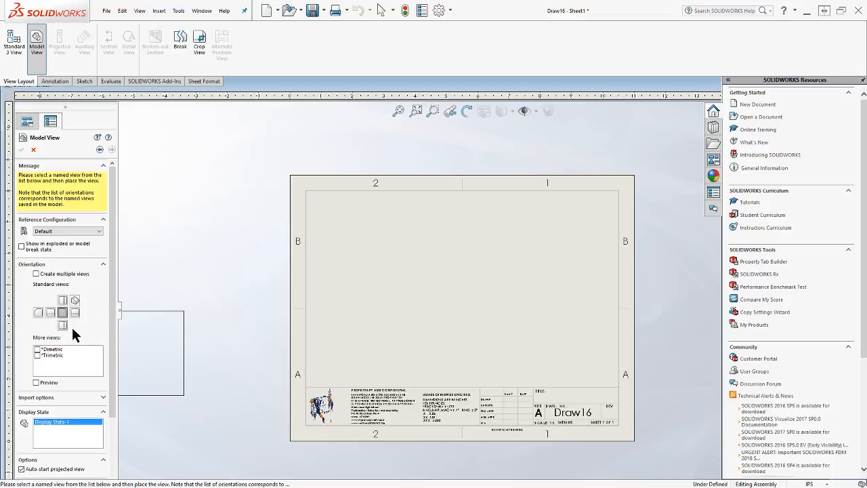
{"action": "mouse_move", "coordinate": [74, 300]}
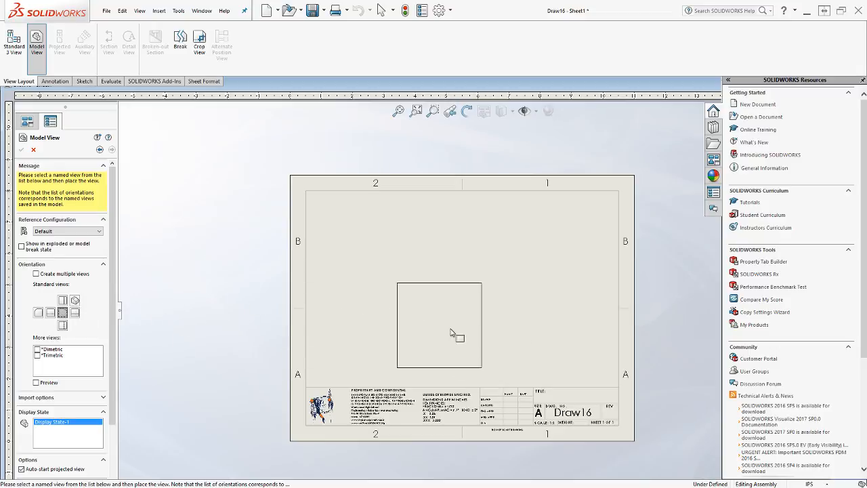
{"action": "mouse_move", "coordinate": [368, 341]}
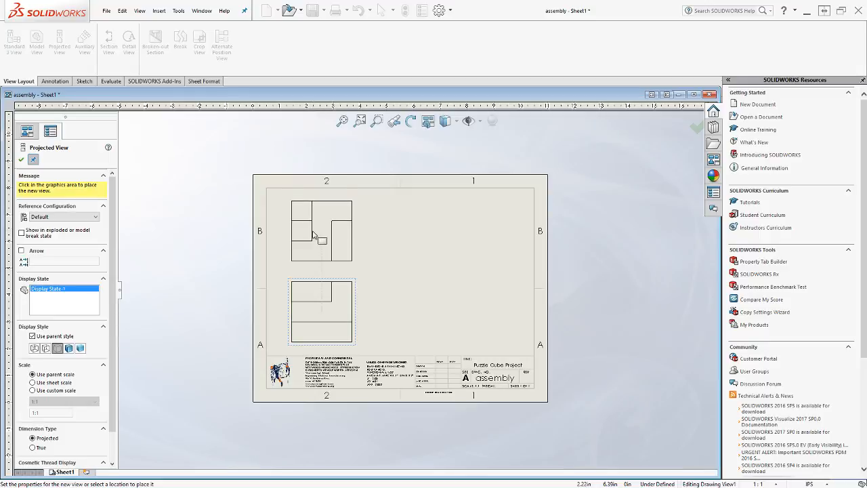
{"action": "mouse_move", "coordinate": [309, 287]}
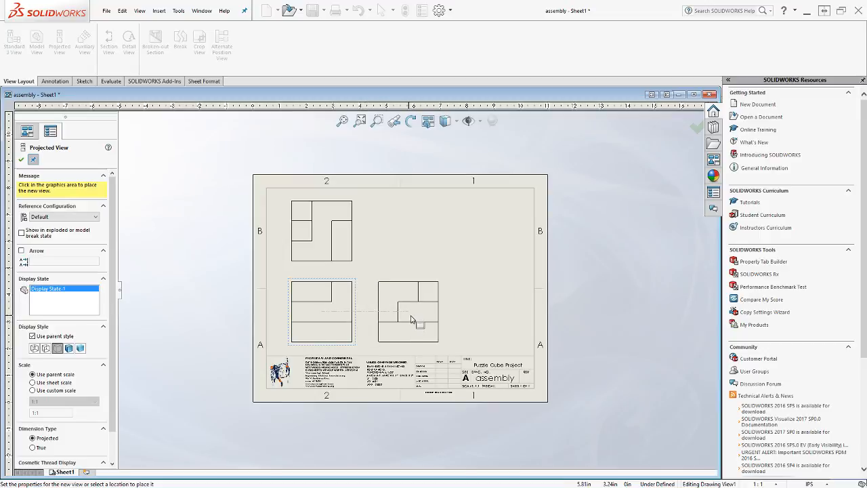
{"action": "mouse_move", "coordinate": [408, 324]}
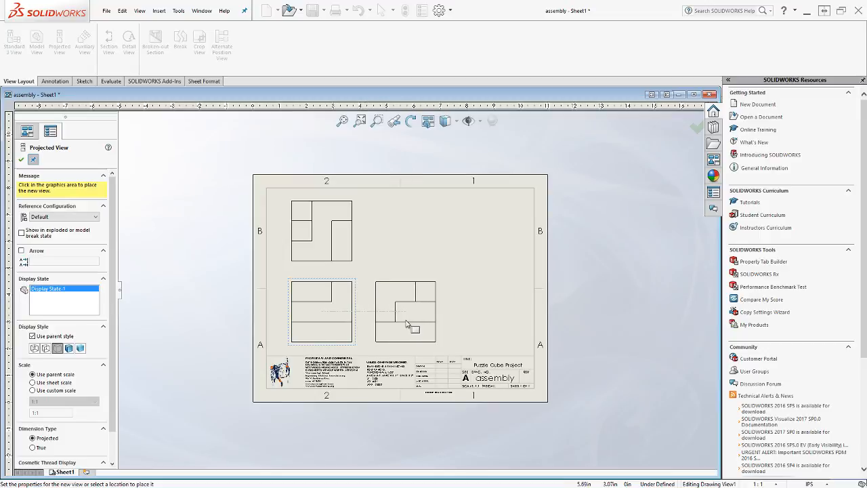
{"action": "mouse_move", "coordinate": [412, 325]}
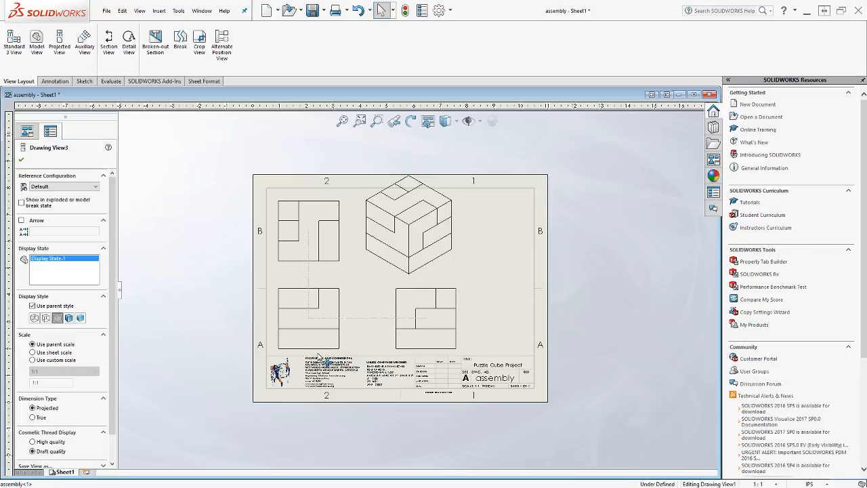
Step: Place the isometric view at upper right and select it to set Shaded With Edges
{"action": "left_click", "coordinate": [425, 317]}
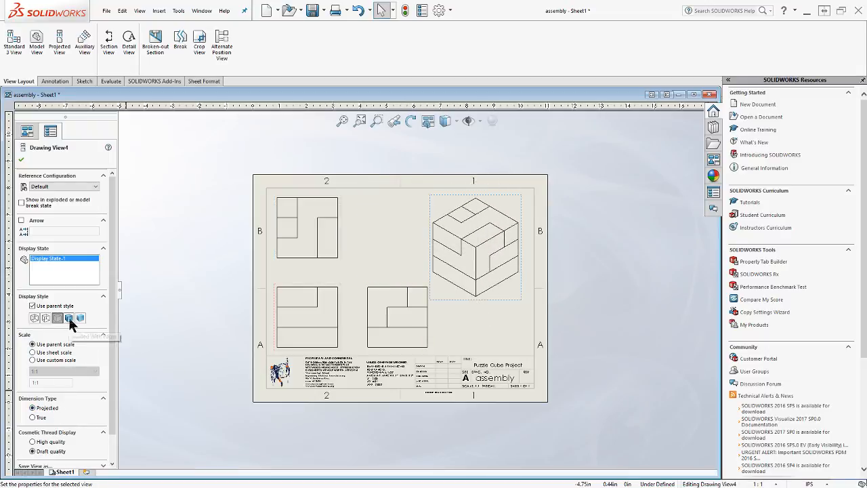
{"action": "mouse_move", "coordinate": [72, 330]}
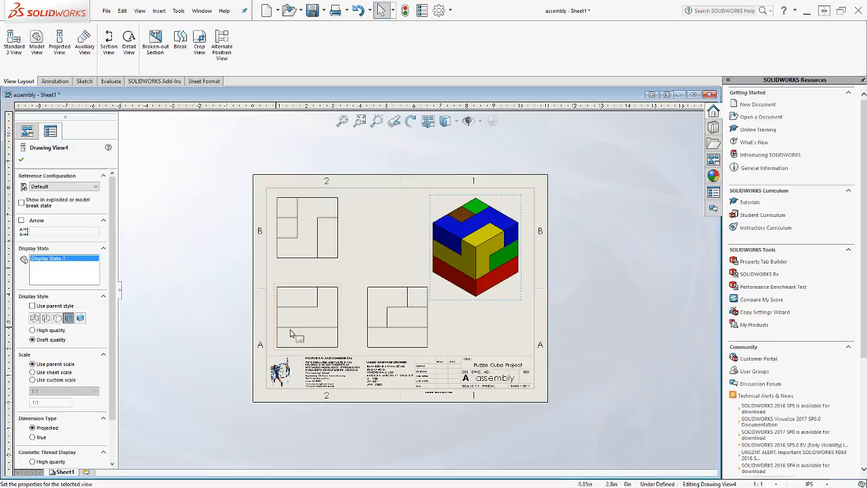
{"action": "mouse_move", "coordinate": [303, 341]}
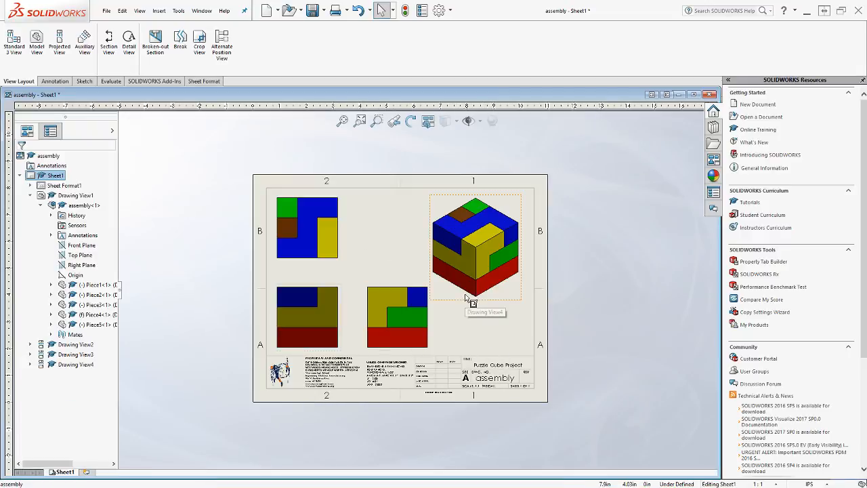
{"action": "left_click", "coordinate": [474, 247]}
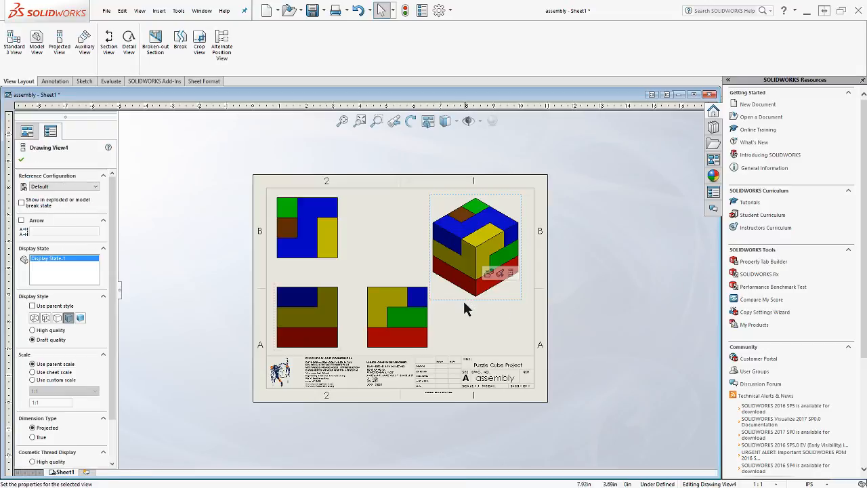
{"action": "mouse_move", "coordinate": [474, 309]}
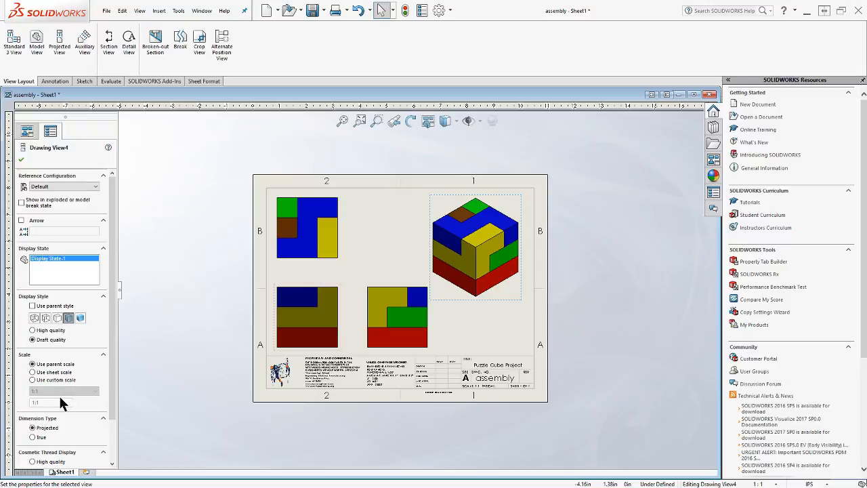
Step: Give the isometric view a user-defined custom scale of 1:2
{"action": "left_click", "coordinate": [33, 379]}
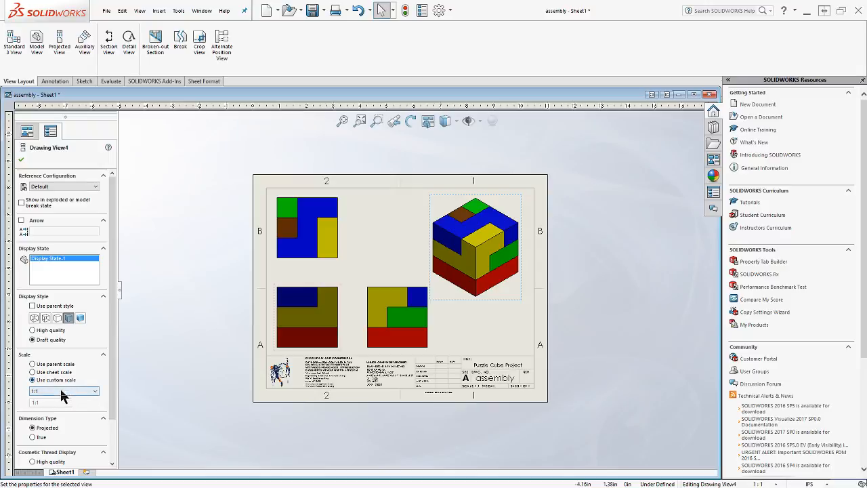
{"action": "left_click", "coordinate": [95, 390]}
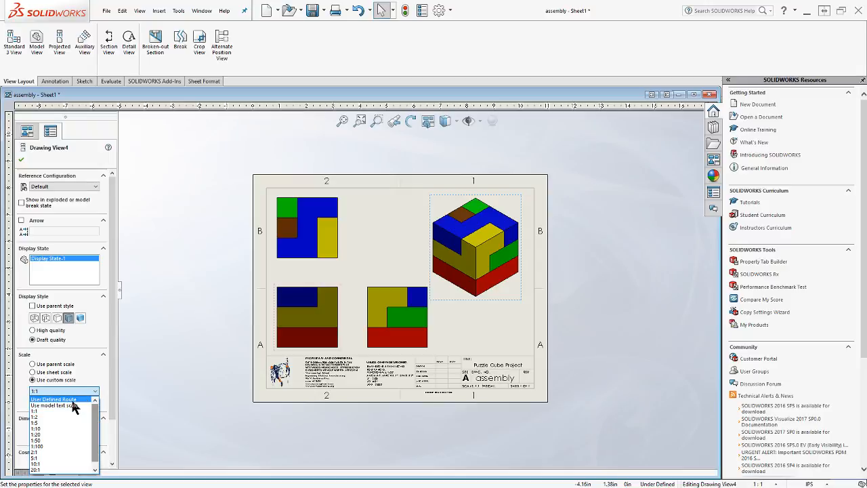
{"action": "left_click", "coordinate": [61, 399]}
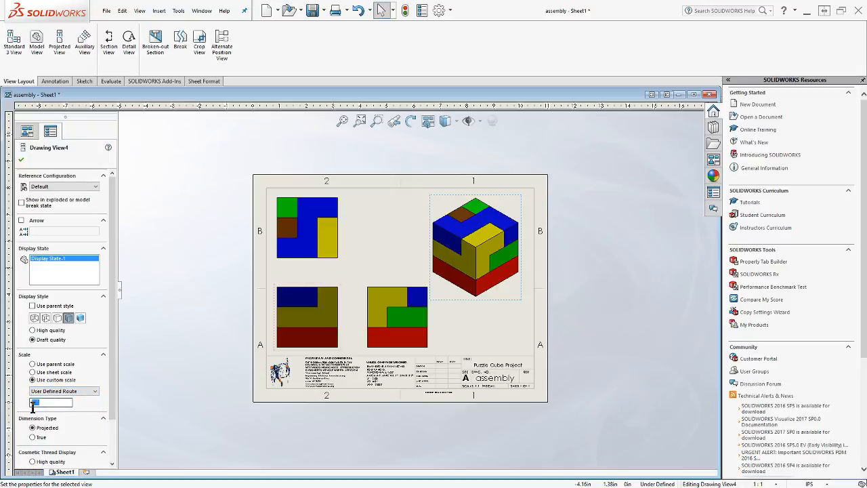
{"action": "type", "text": "2"}
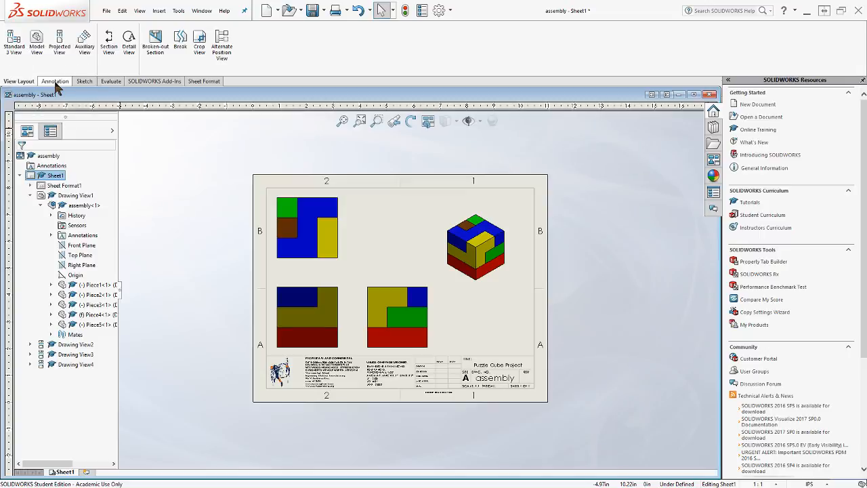
Step: Add overall 2.25 Smart Dimensions to the front and top views
{"action": "left_click", "coordinate": [54, 81]}
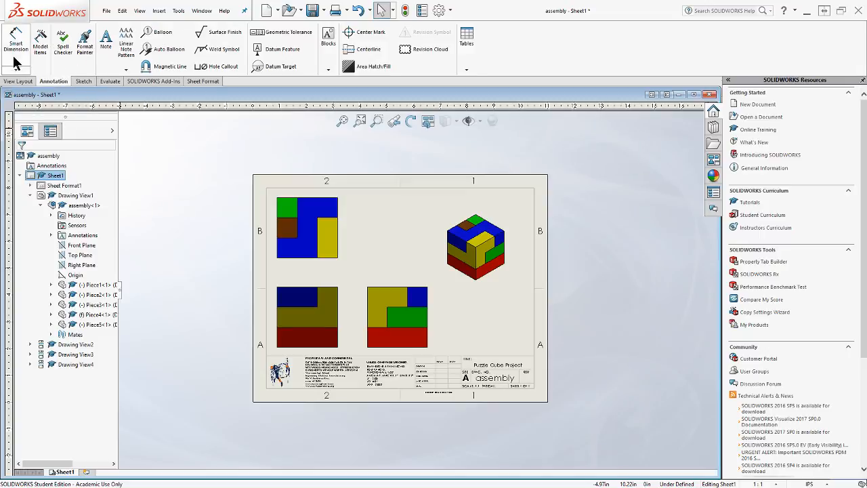
{"action": "mouse_move", "coordinate": [15, 47]}
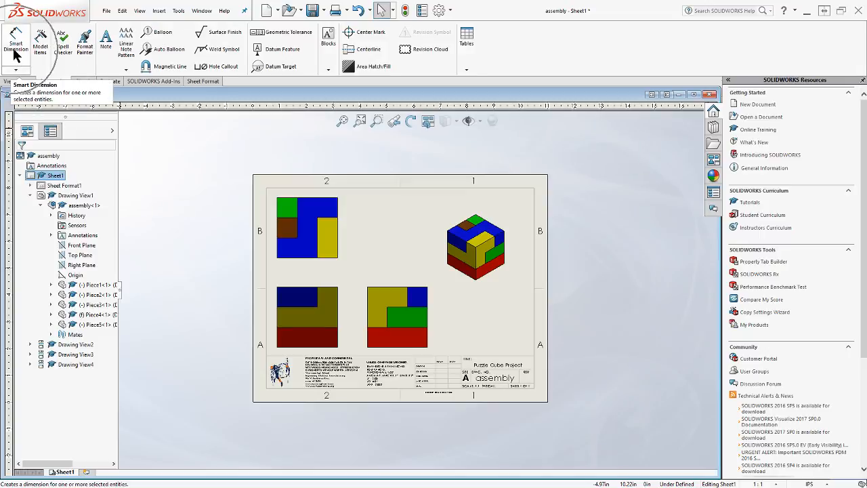
{"action": "left_click", "coordinate": [16, 43]}
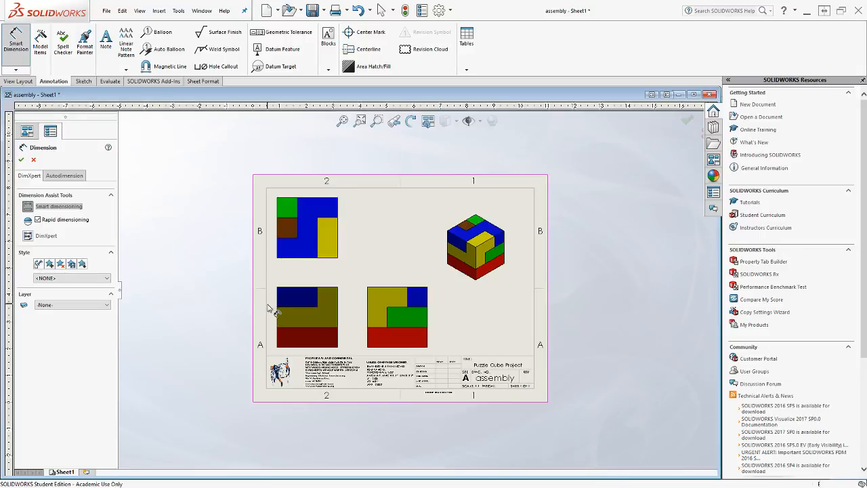
{"action": "left_click", "coordinate": [306, 317]}
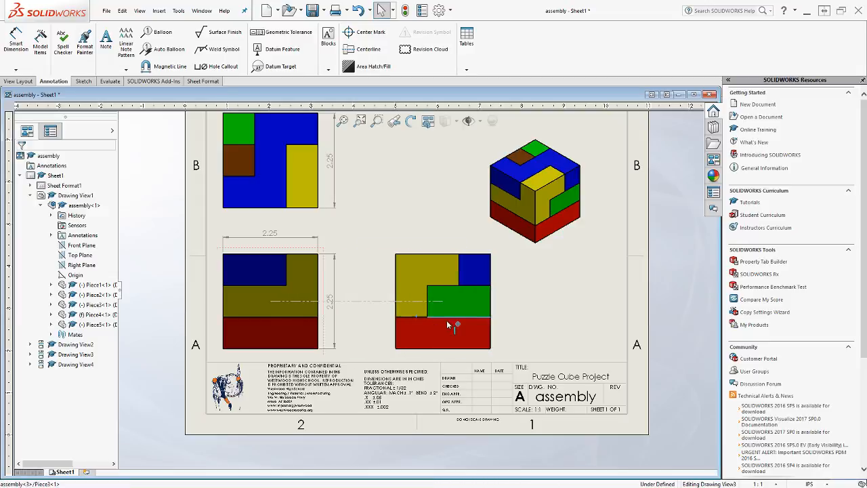
{"action": "left_click", "coordinate": [442, 301]}
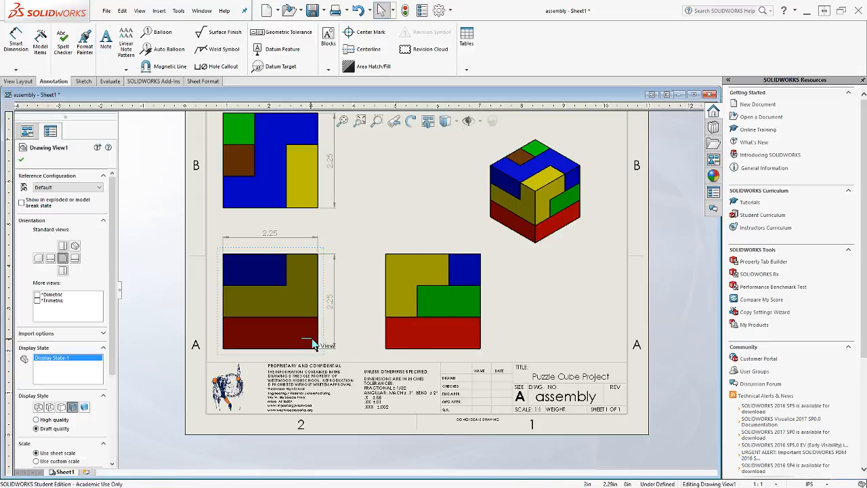
{"action": "mouse_move", "coordinate": [517, 314]}
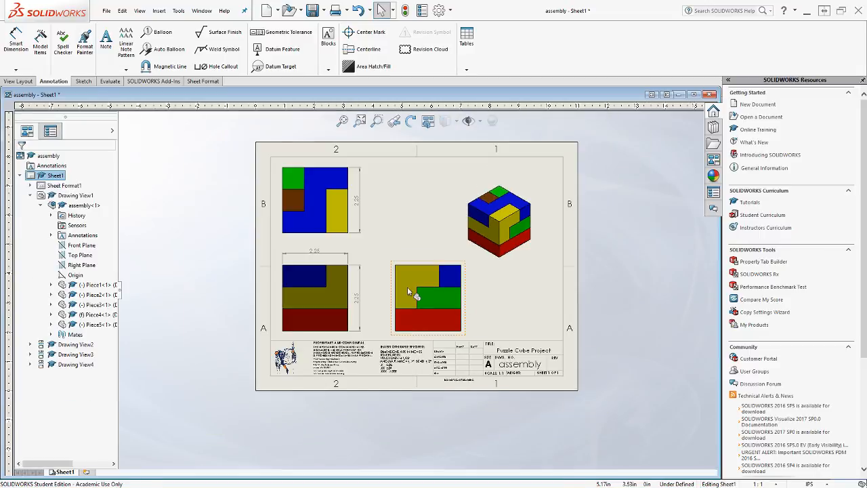
{"action": "mouse_move", "coordinate": [404, 279]}
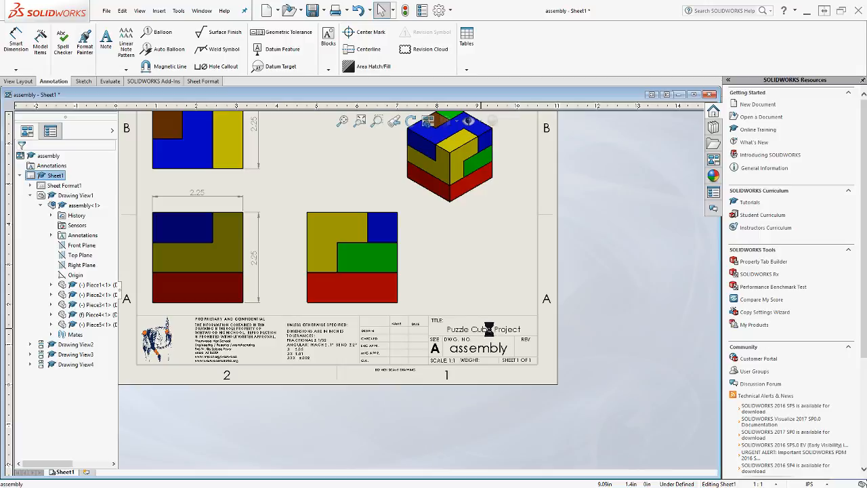
{"action": "mouse_move", "coordinate": [490, 301]}
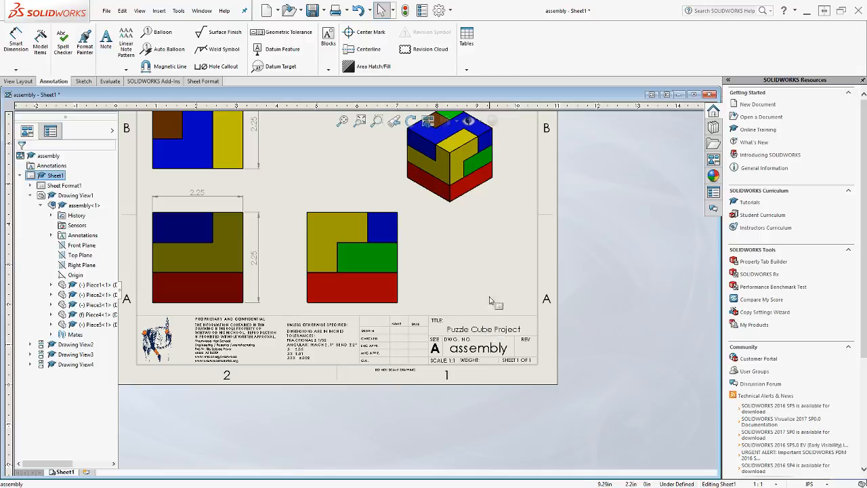
{"action": "mouse_move", "coordinate": [533, 365]}
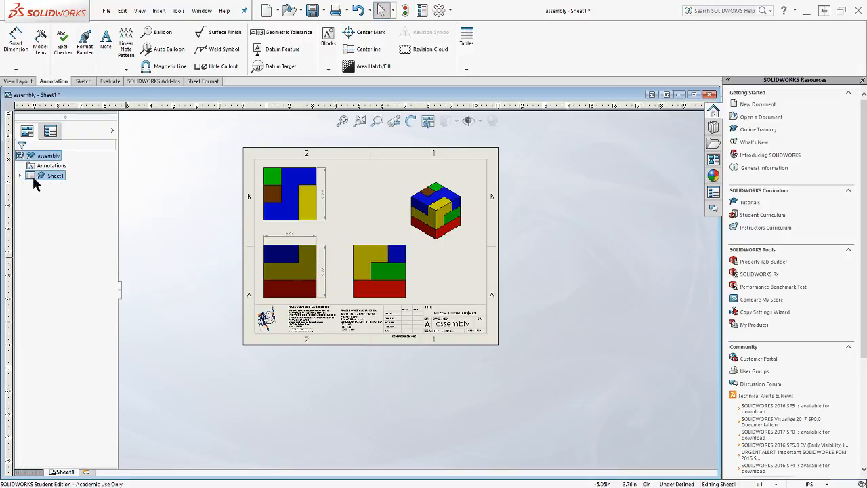
Step: Add Sheet2 from the Sheet1 context menu and expand it to show its format
{"action": "right_click", "coordinate": [55, 175]}
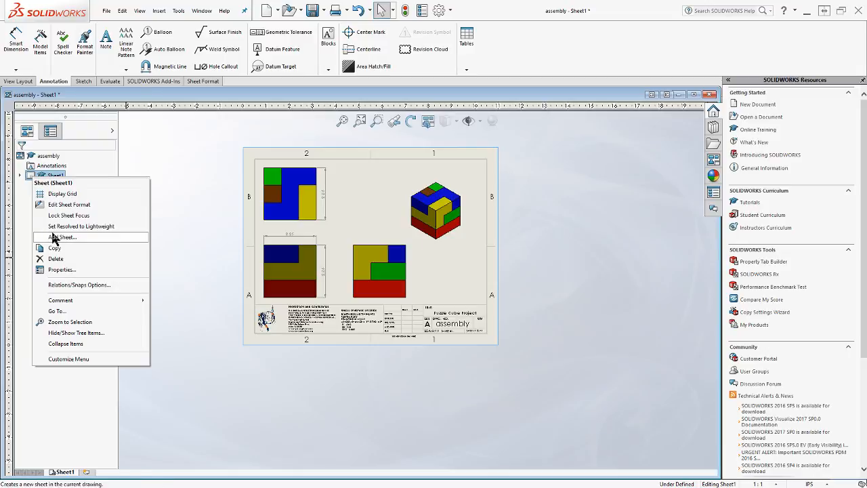
{"action": "mouse_move", "coordinate": [156, 325]}
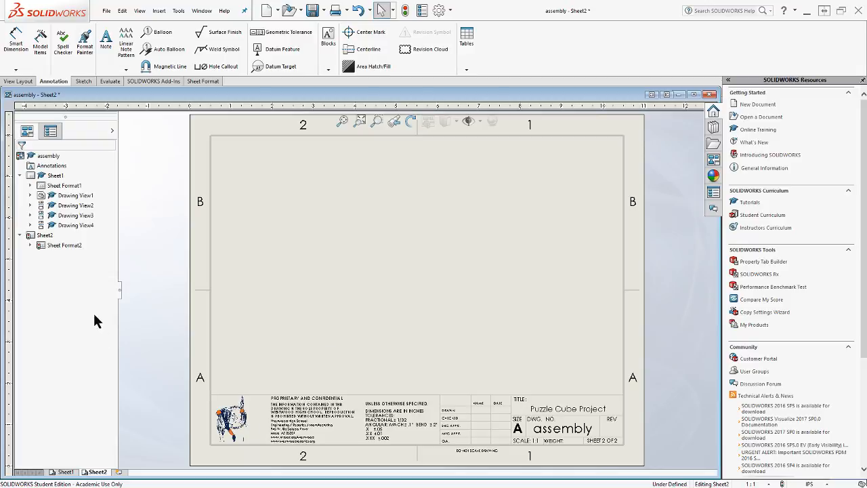
{"action": "left_click", "coordinate": [19, 236]}
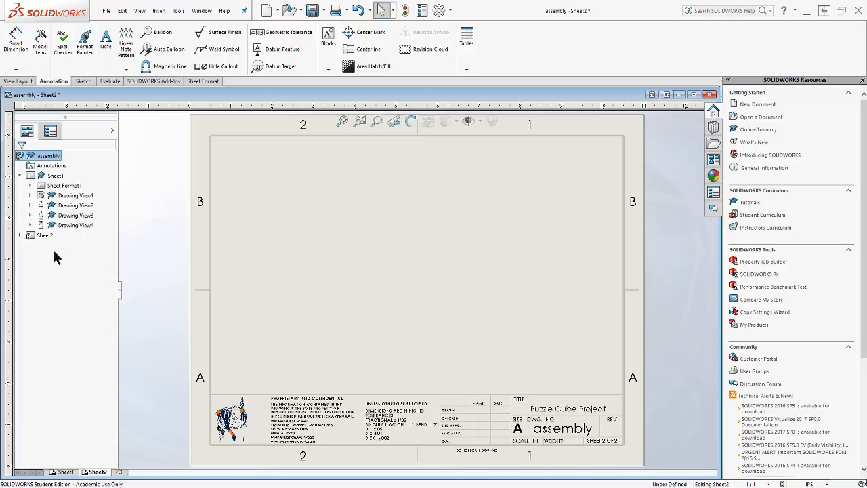
{"action": "left_click", "coordinate": [19, 236]}
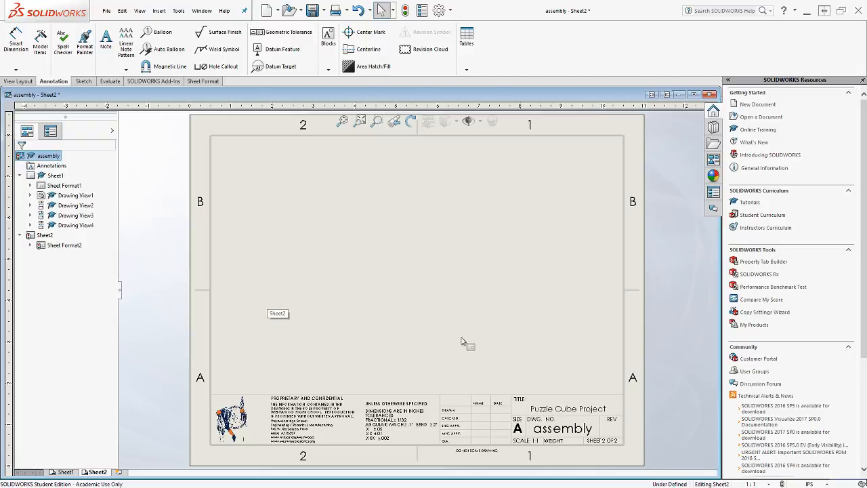
{"action": "mouse_move", "coordinate": [527, 371]}
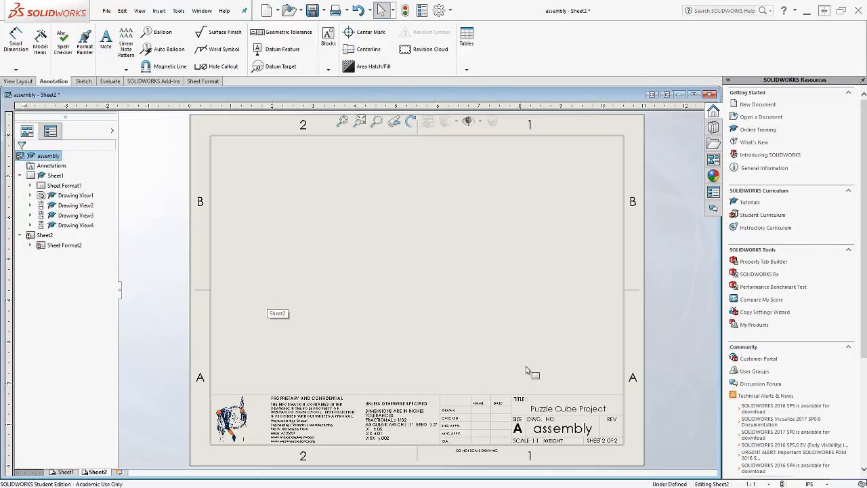
{"action": "mouse_move", "coordinate": [376, 330]}
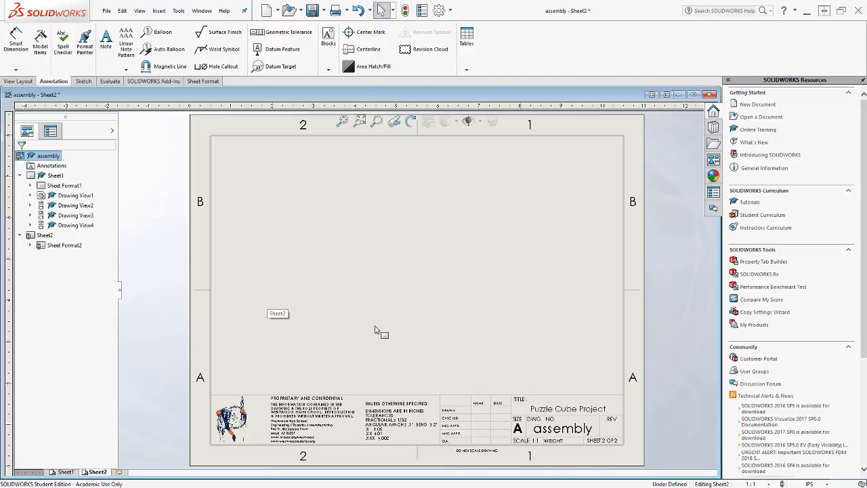
{"action": "mouse_move", "coordinate": [192, 232]}
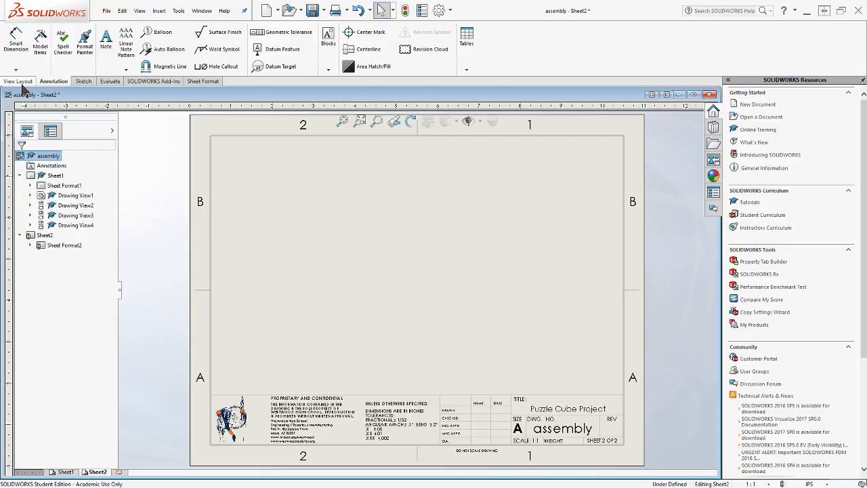
Step: Start a Model View on sheet 2 and load the puzzle cube assembly file
{"action": "left_click", "coordinate": [19, 81]}
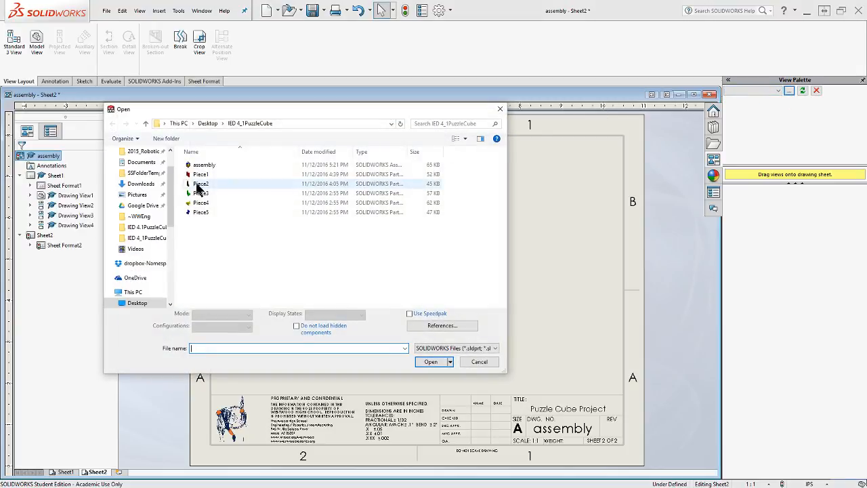
{"action": "left_click", "coordinate": [203, 165]}
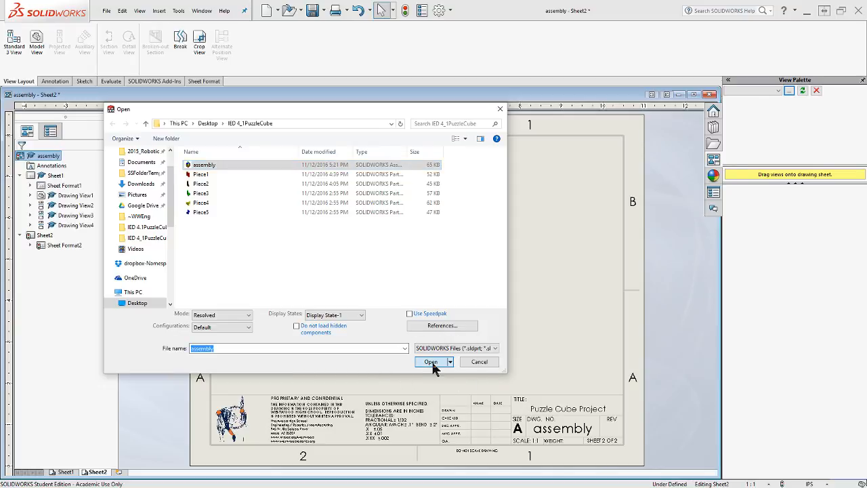
{"action": "left_click", "coordinate": [431, 360]}
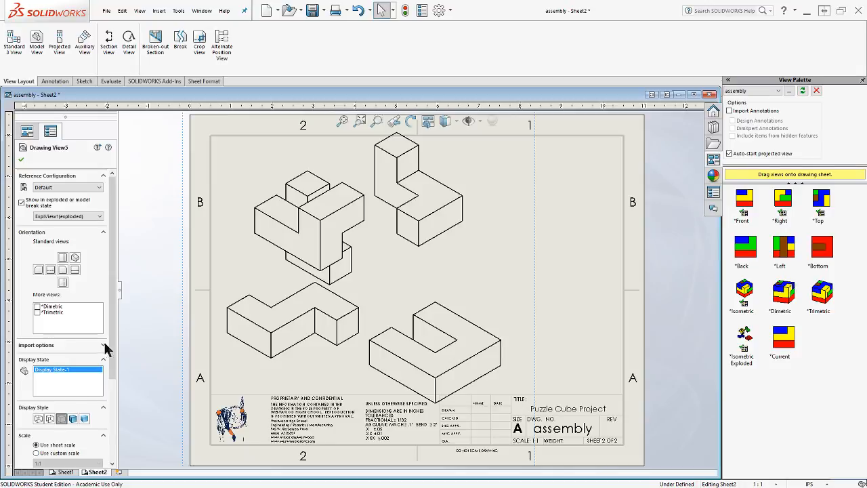
Step: Set the exploded view to custom scale 1:2, Shaded With Edges, and accept
{"action": "scroll", "scroll_direction": "down", "scroll_amount": 3}
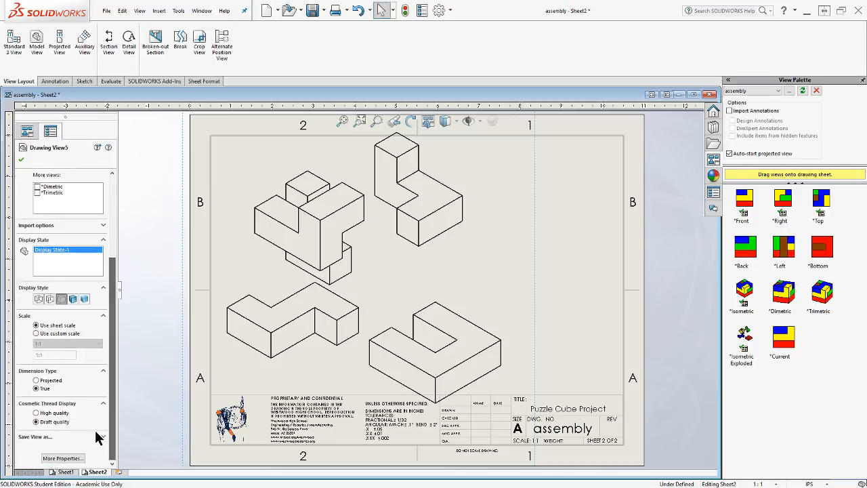
{"action": "left_click", "coordinate": [36, 333]}
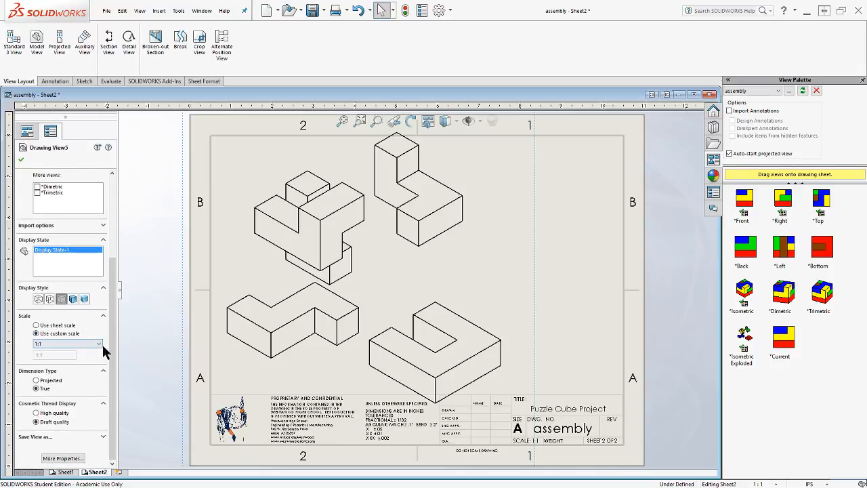
{"action": "left_click", "coordinate": [98, 344]}
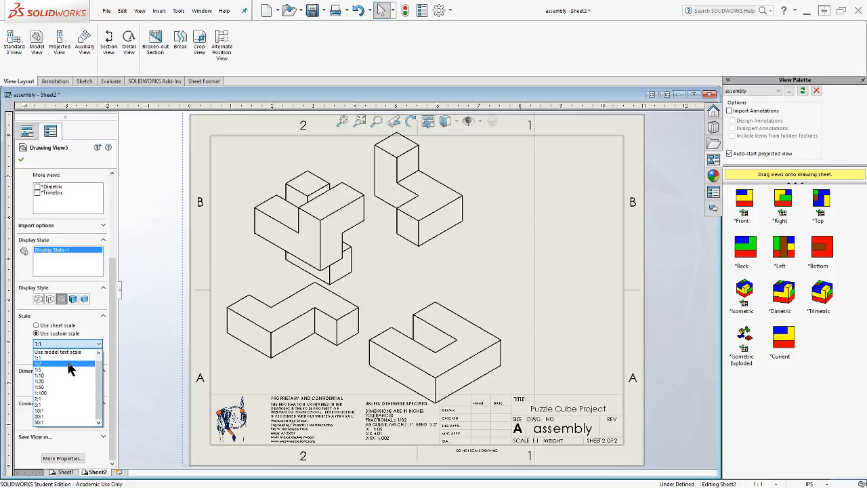
{"action": "left_click", "coordinate": [38, 363]}
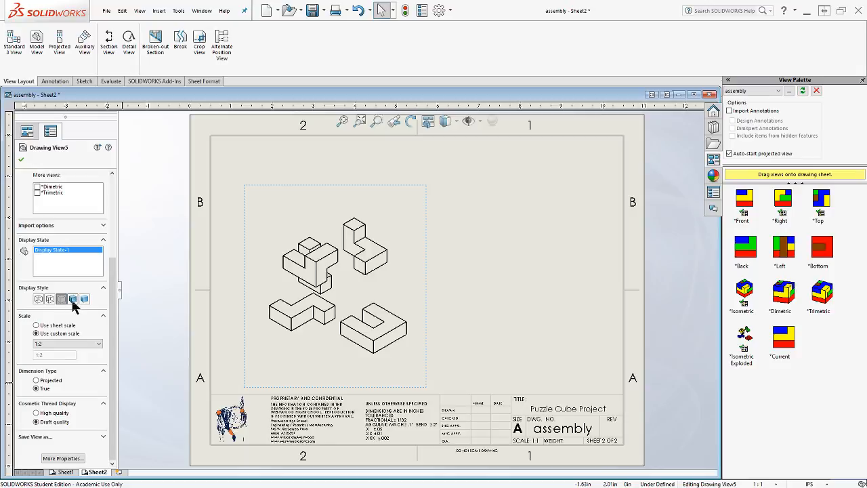
{"action": "mouse_move", "coordinate": [73, 299]}
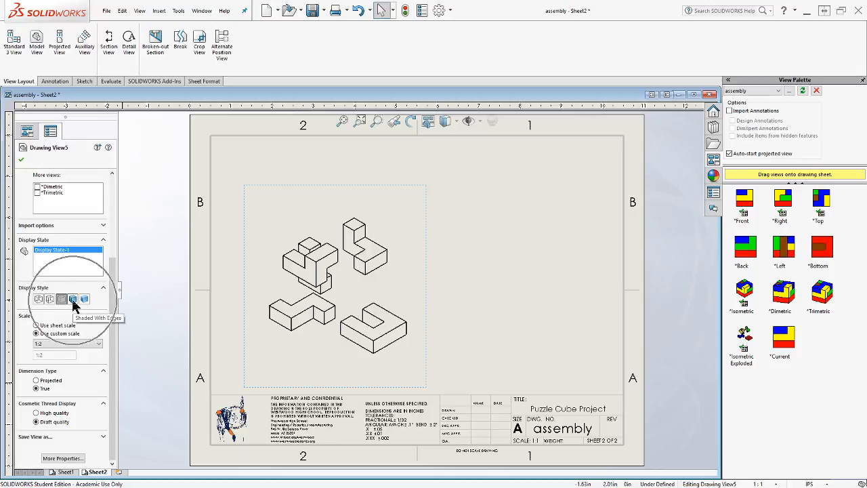
{"action": "left_click", "coordinate": [73, 299]}
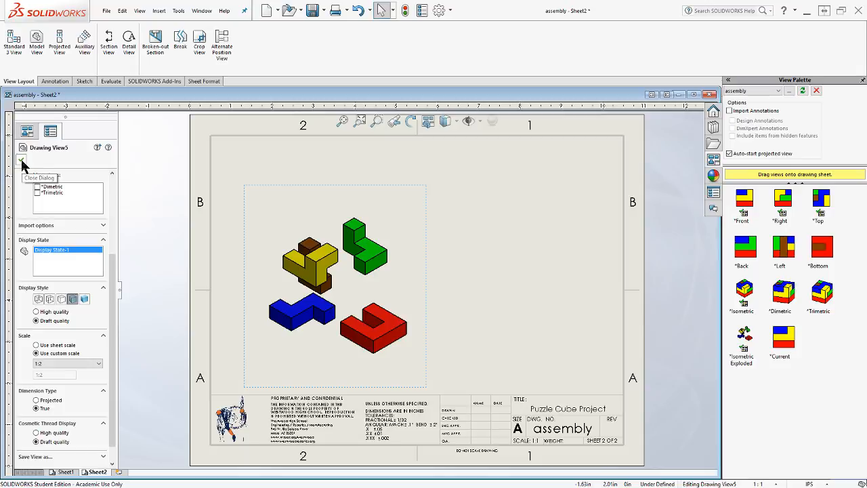
{"action": "left_click", "coordinate": [22, 160]}
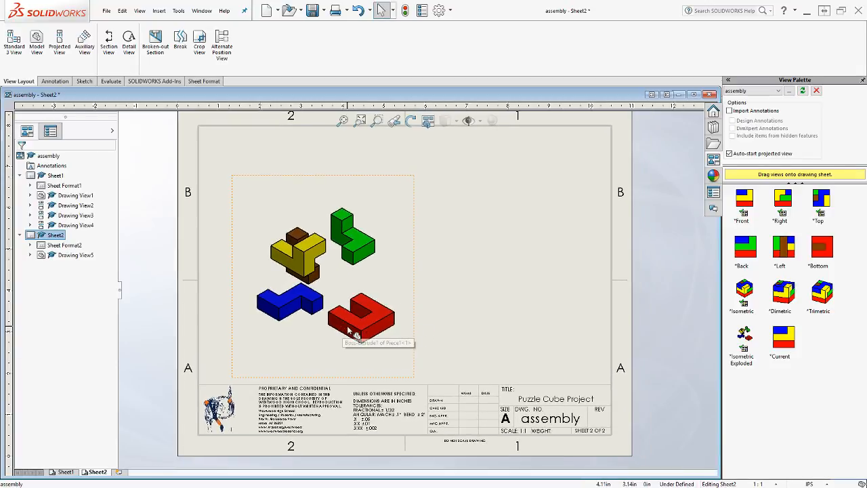
{"action": "mouse_move", "coordinate": [413, 342]}
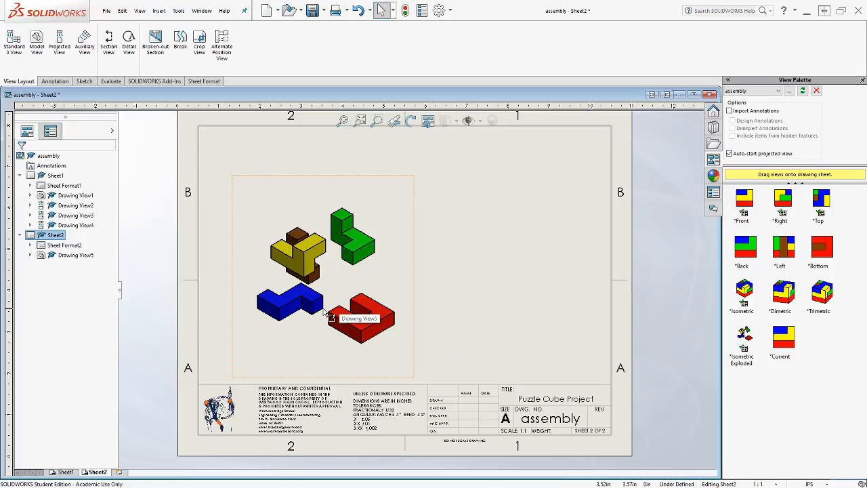
{"action": "mouse_move", "coordinate": [359, 323]}
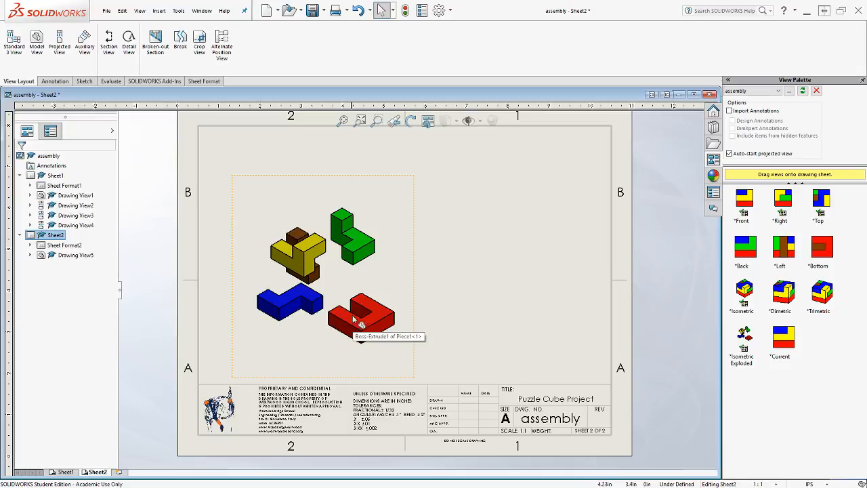
{"action": "mouse_move", "coordinate": [412, 288]}
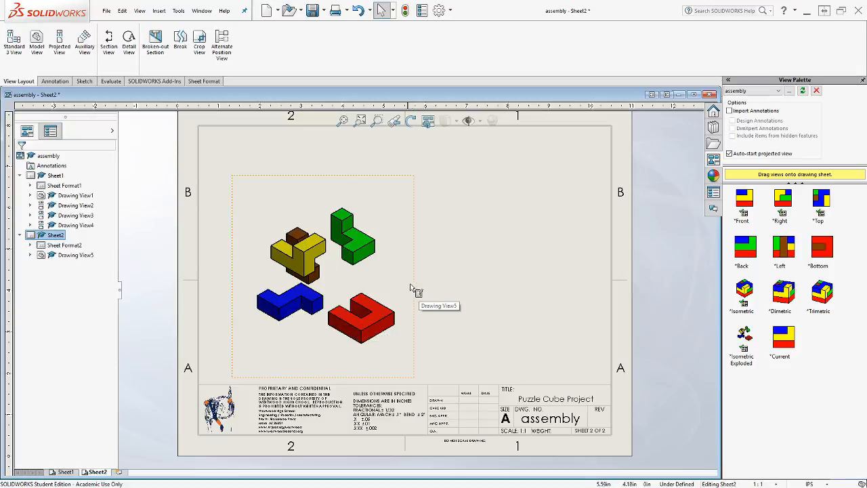
{"action": "mouse_move", "coordinate": [446, 292]}
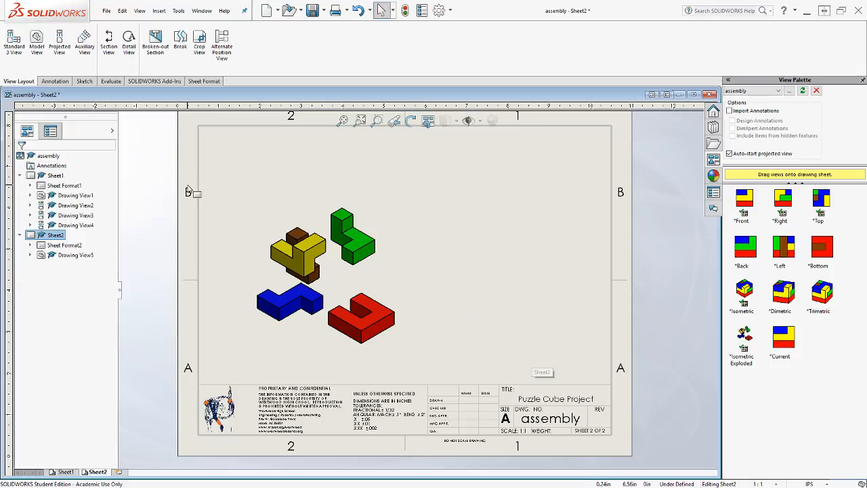
{"action": "mouse_move", "coordinate": [92, 114]}
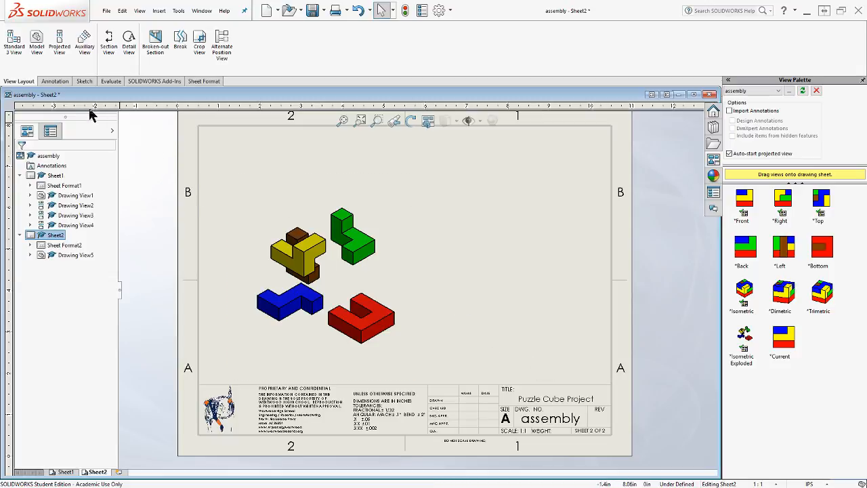
{"action": "mouse_move", "coordinate": [57, 88]}
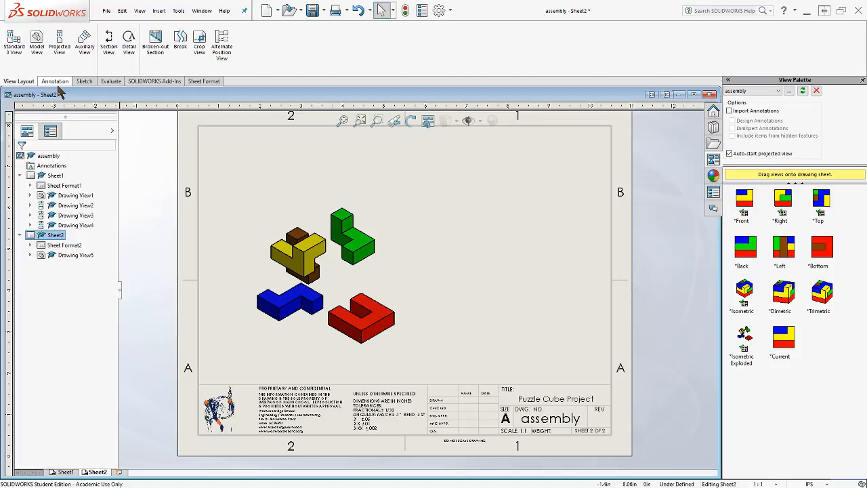
Step: Insert a bill of materials for the exploded isometric view and review its type and item-number options
{"action": "left_click", "coordinate": [54, 81]}
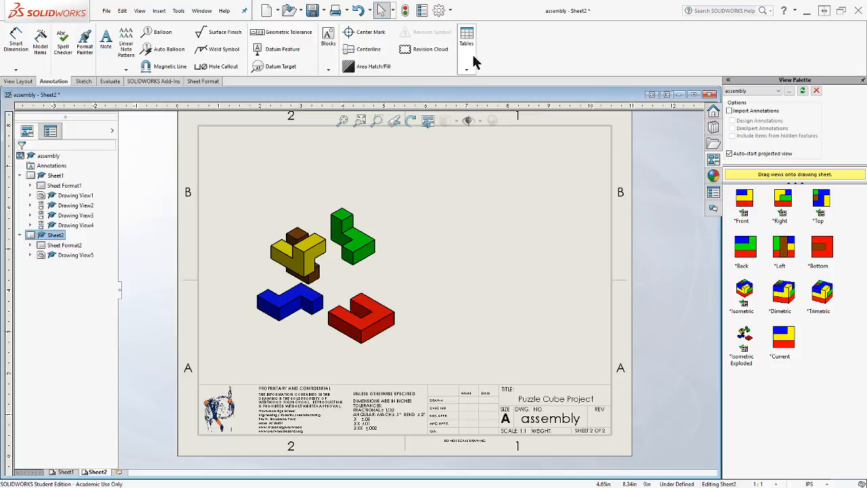
{"action": "left_click", "coordinate": [465, 71]}
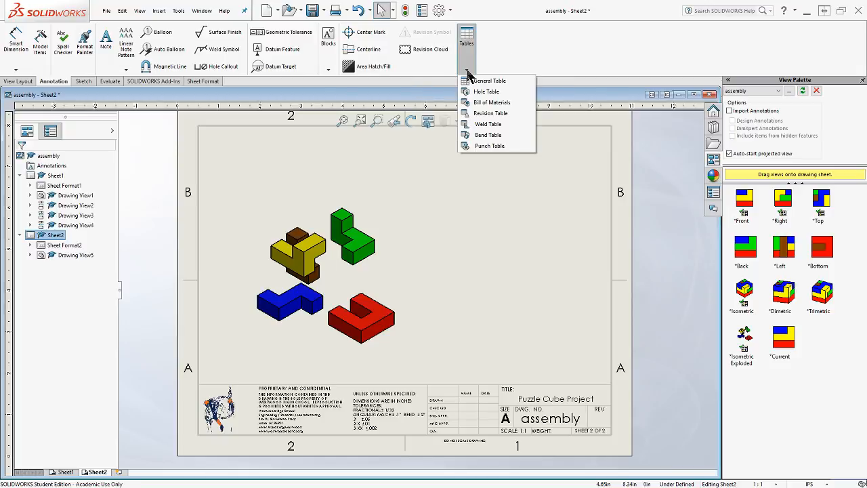
{"action": "mouse_move", "coordinate": [490, 103]}
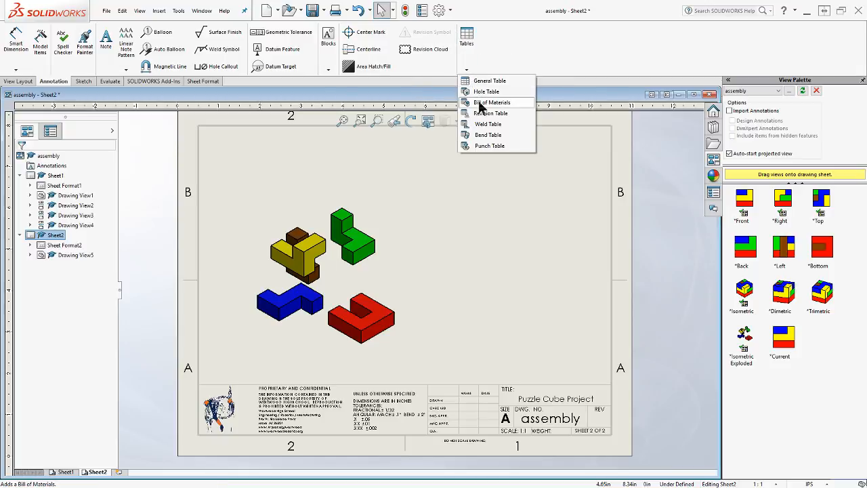
{"action": "left_click", "coordinate": [492, 103]}
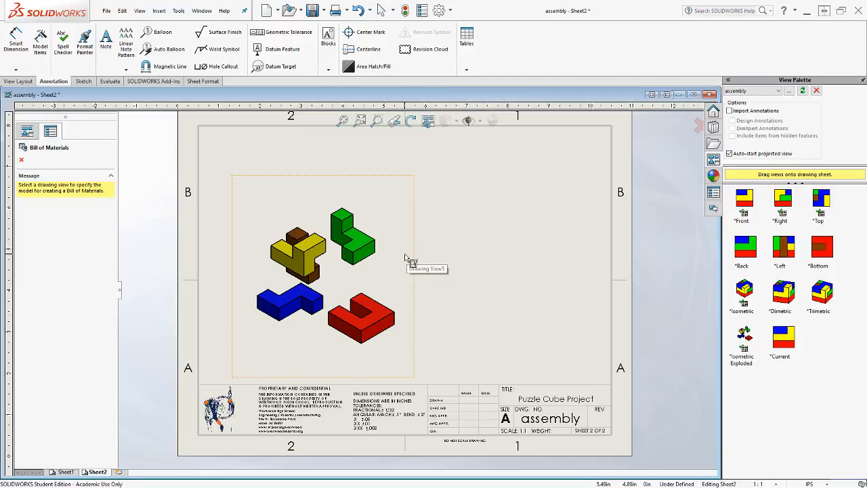
{"action": "mouse_move", "coordinate": [419, 279]}
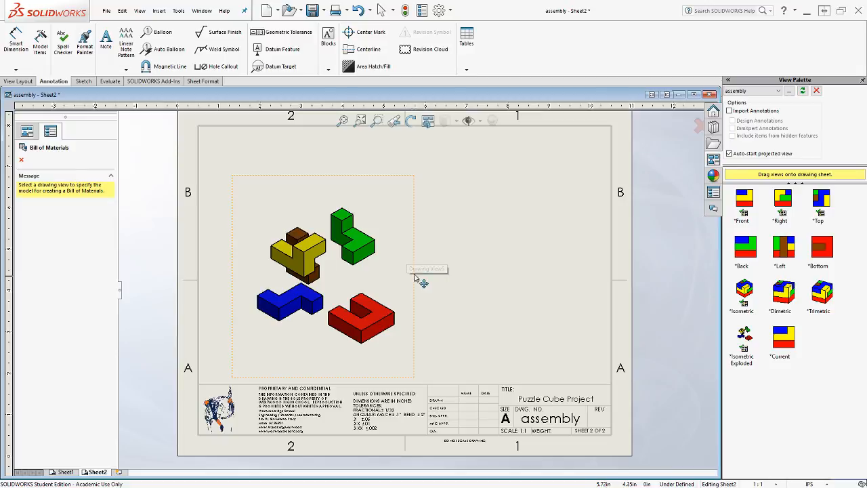
{"action": "mouse_move", "coordinate": [416, 294]}
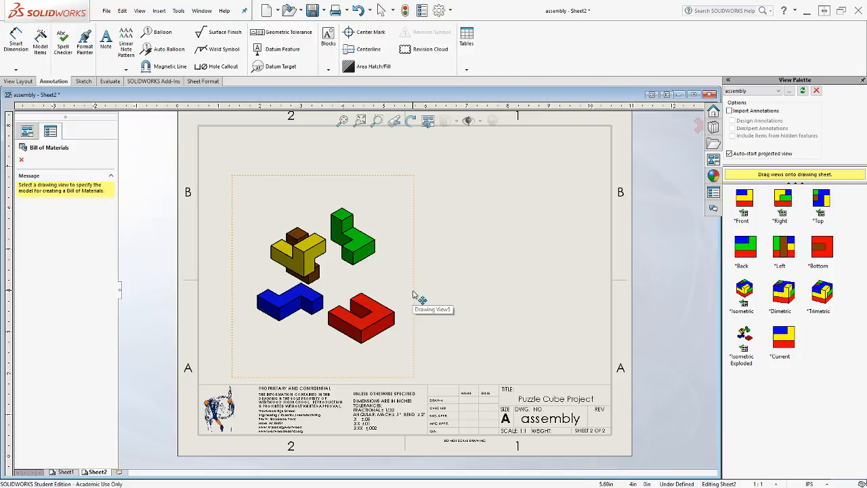
{"action": "mouse_move", "coordinate": [417, 298]}
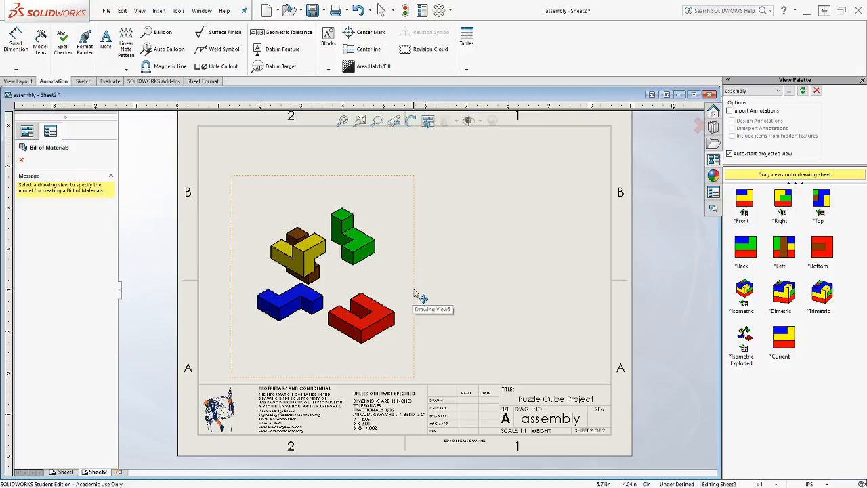
{"action": "left_click", "coordinate": [323, 276]}
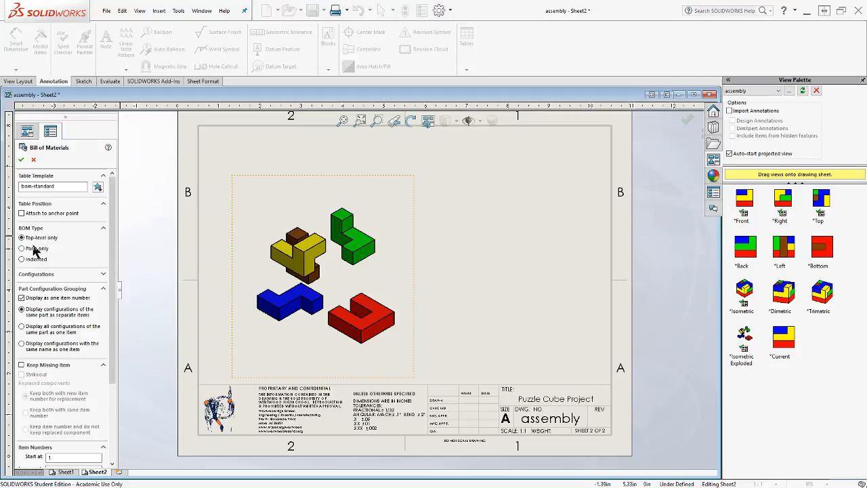
{"action": "mouse_move", "coordinate": [21, 237]}
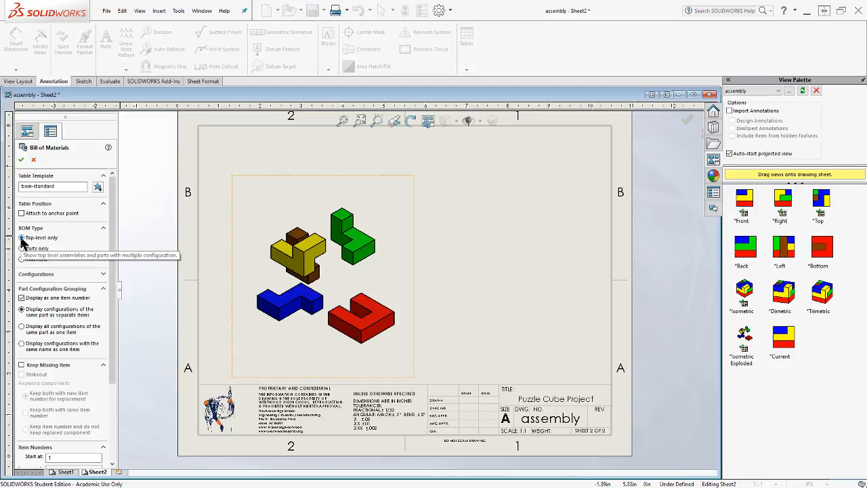
{"action": "mouse_move", "coordinate": [114, 363]}
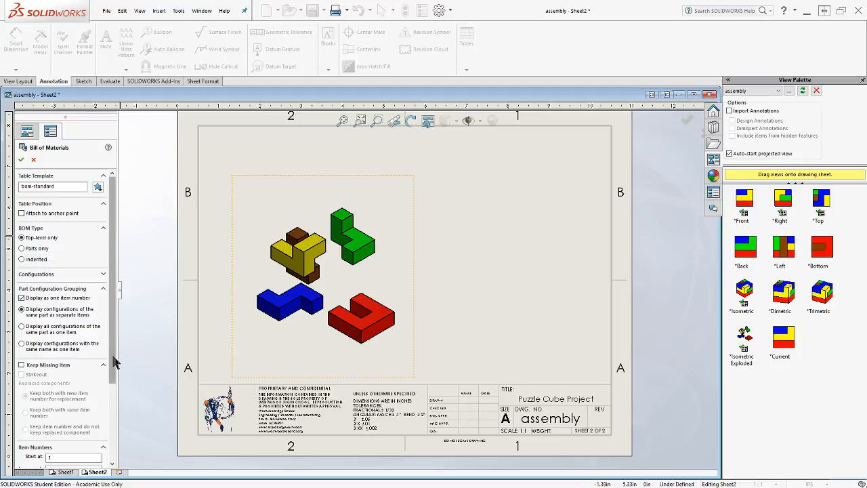
{"action": "scroll", "scroll_direction": "down", "scroll_amount": 3}
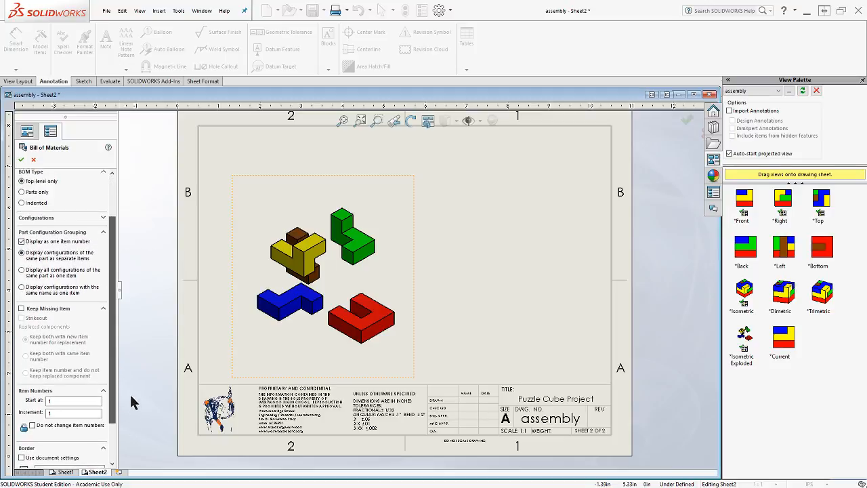
{"action": "left_click", "coordinate": [22, 160]}
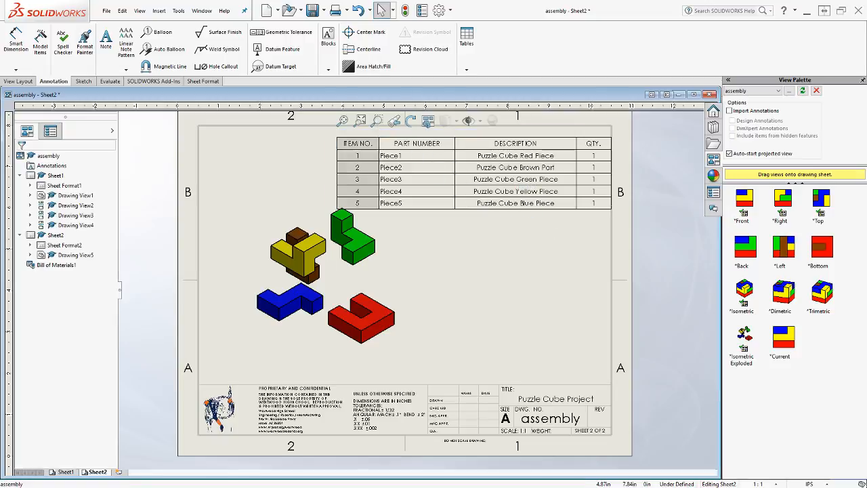
Step: Place the parts table near the top border of Sheet2, listing Piece1–Piece5 with quantity 1
{"action": "left_click", "coordinate": [415, 168]}
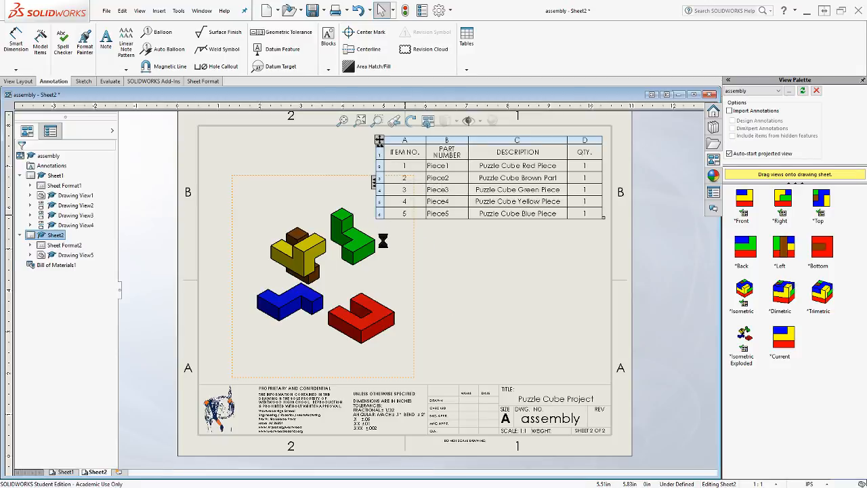
{"action": "mouse_move", "coordinate": [163, 32]}
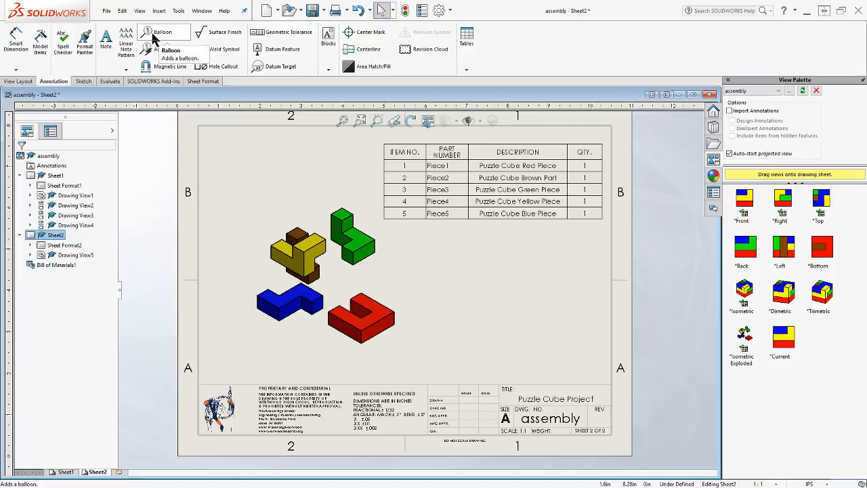
{"action": "left_click", "coordinate": [163, 33]}
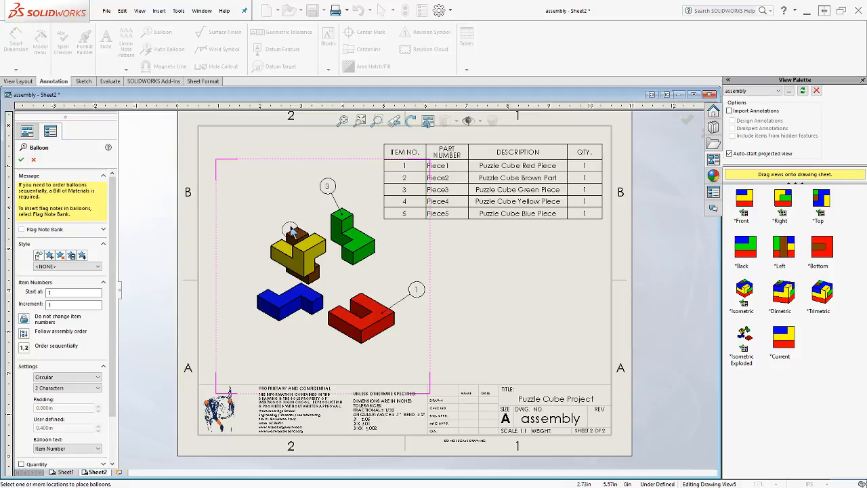
Step: Attach numbered balloons to the coloured pieces in the exploded view
{"action": "left_click", "coordinate": [317, 209]}
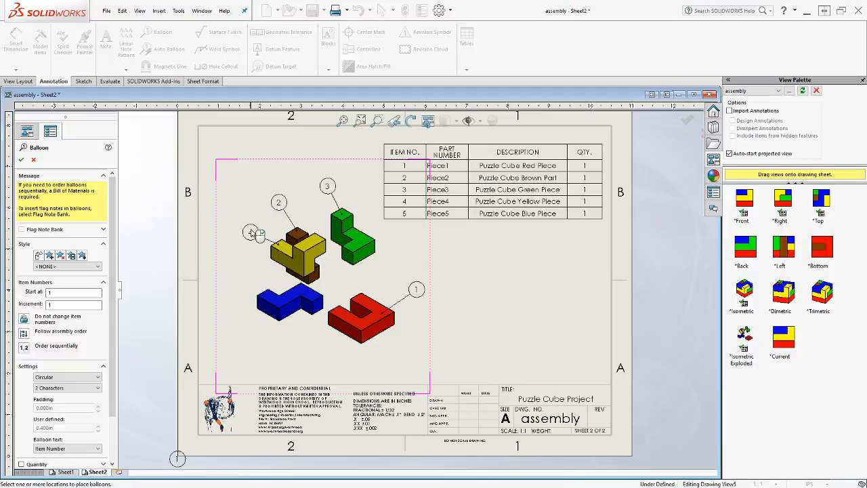
{"action": "left_click", "coordinate": [260, 232]}
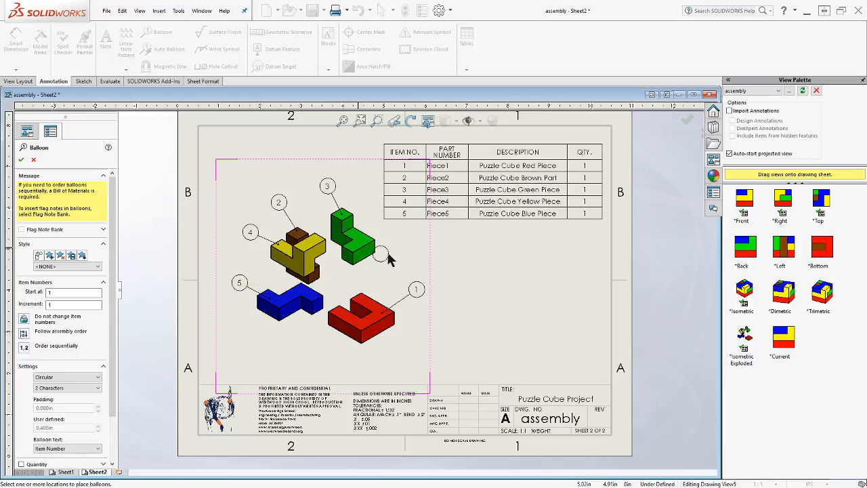
{"action": "left_click", "coordinate": [22, 162]}
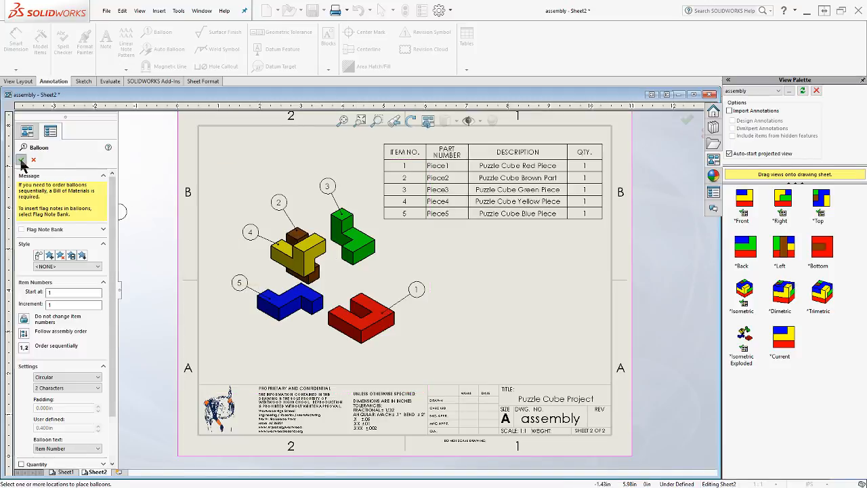
Step: Confirm the Balloon PropertyManager, leaving the five balloons and parts table on Sheet2
{"action": "left_click", "coordinate": [32, 160]}
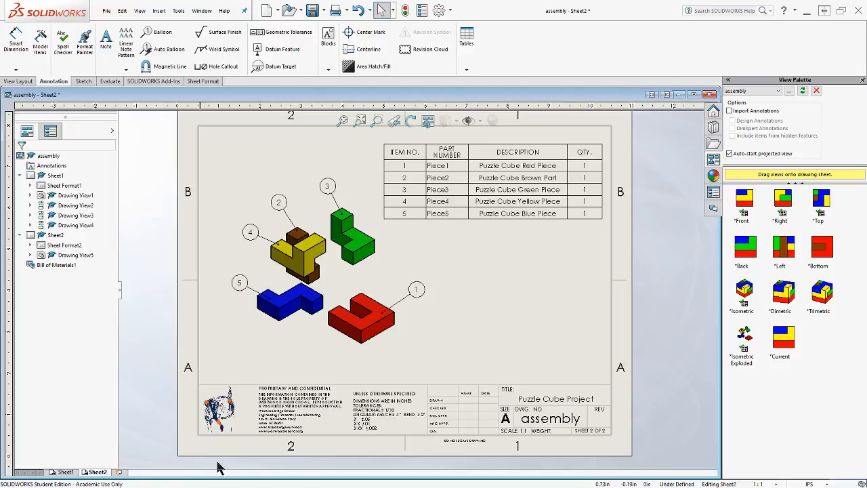
{"action": "left_click", "coordinate": [64, 471]}
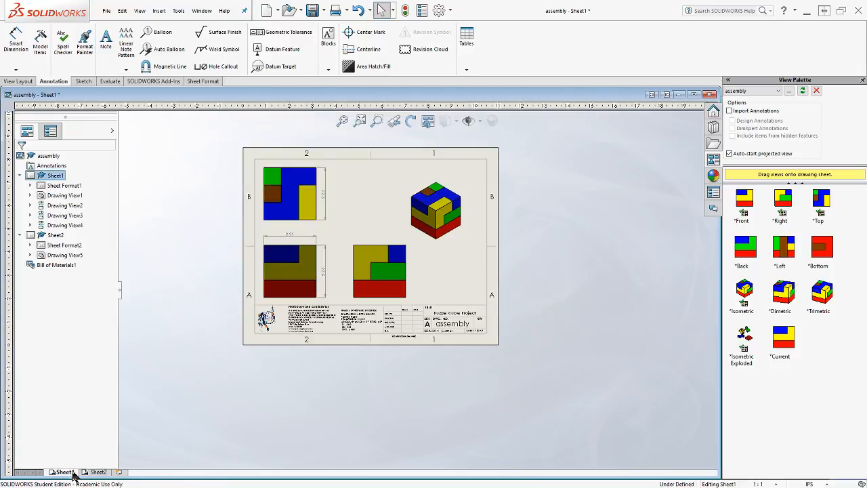
{"action": "left_click", "coordinate": [98, 471]}
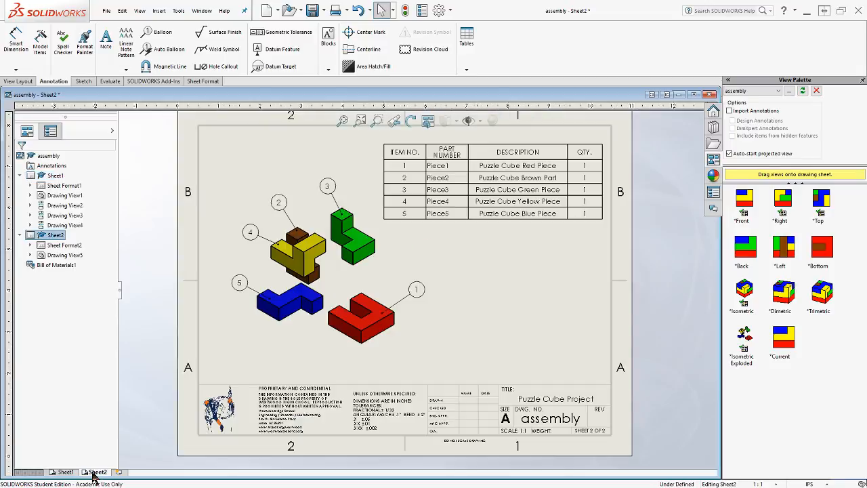
{"action": "left_click", "coordinate": [65, 472]}
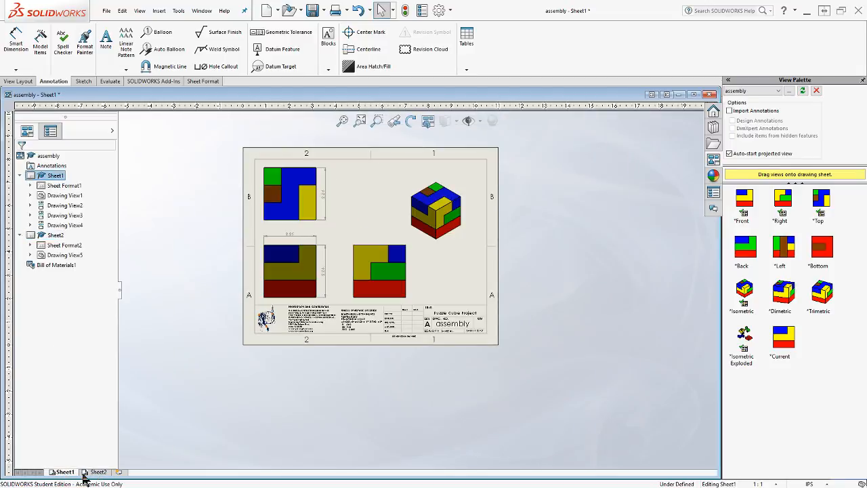
{"action": "mouse_move", "coordinate": [97, 471]}
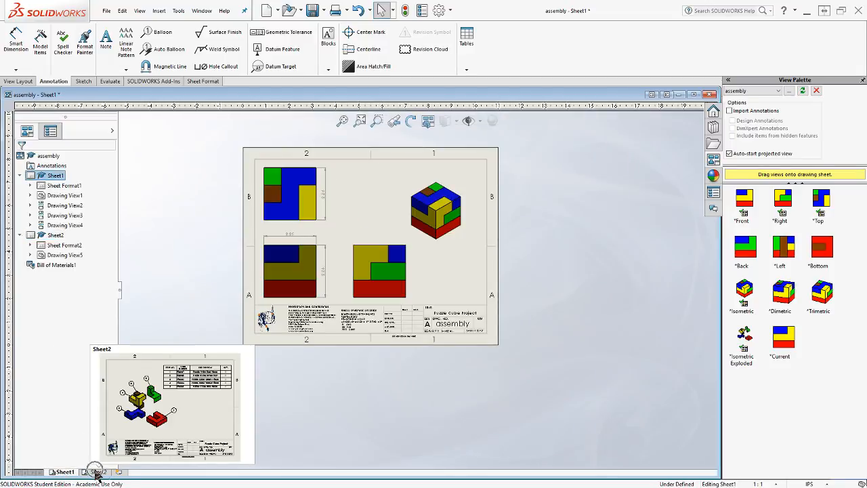
{"action": "left_click", "coordinate": [100, 471]}
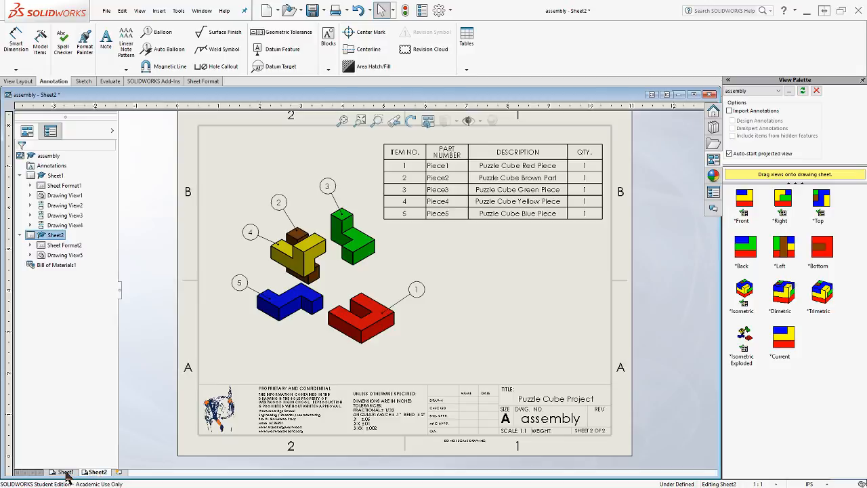
{"action": "left_click", "coordinate": [65, 471]}
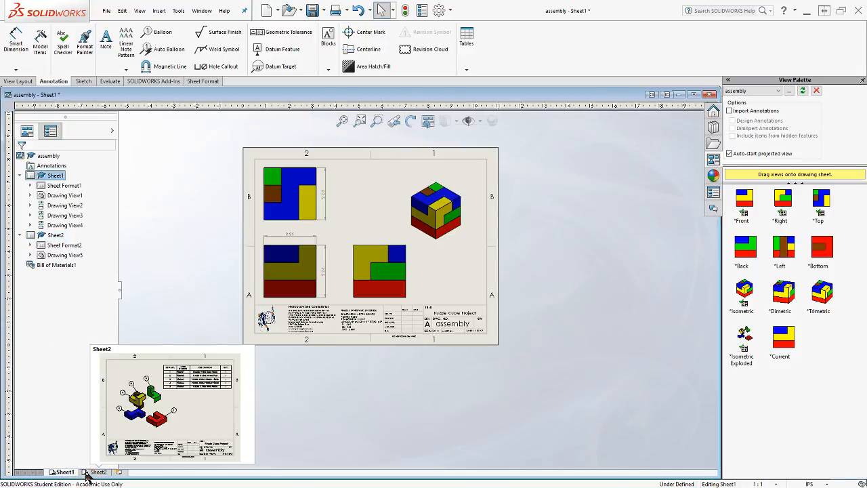
{"action": "left_click", "coordinate": [99, 471]}
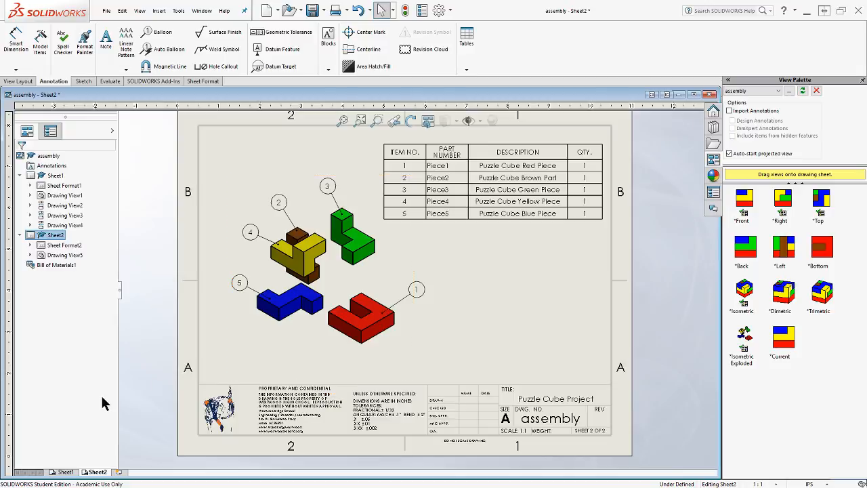
{"action": "mouse_move", "coordinate": [70, 396]}
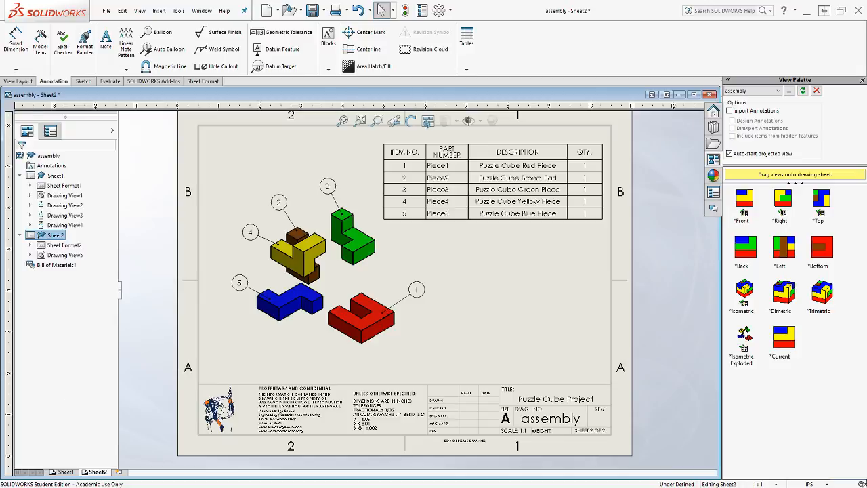
{"action": "mouse_move", "coordinate": [399, 229]}
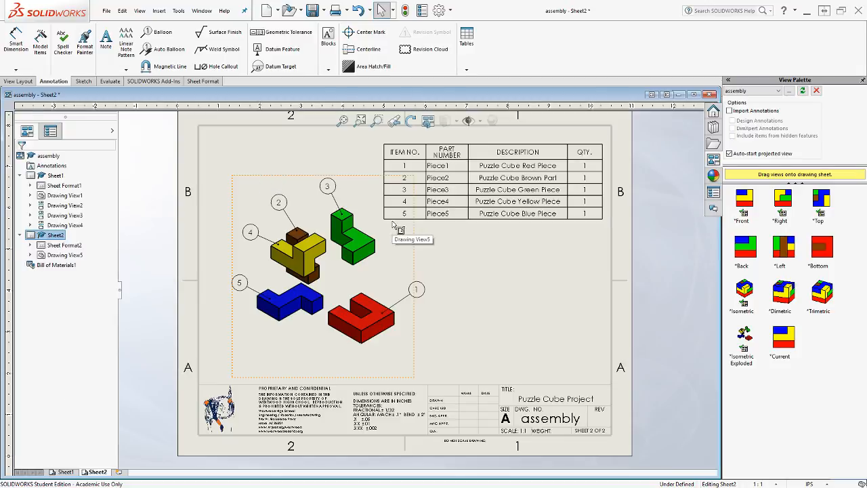